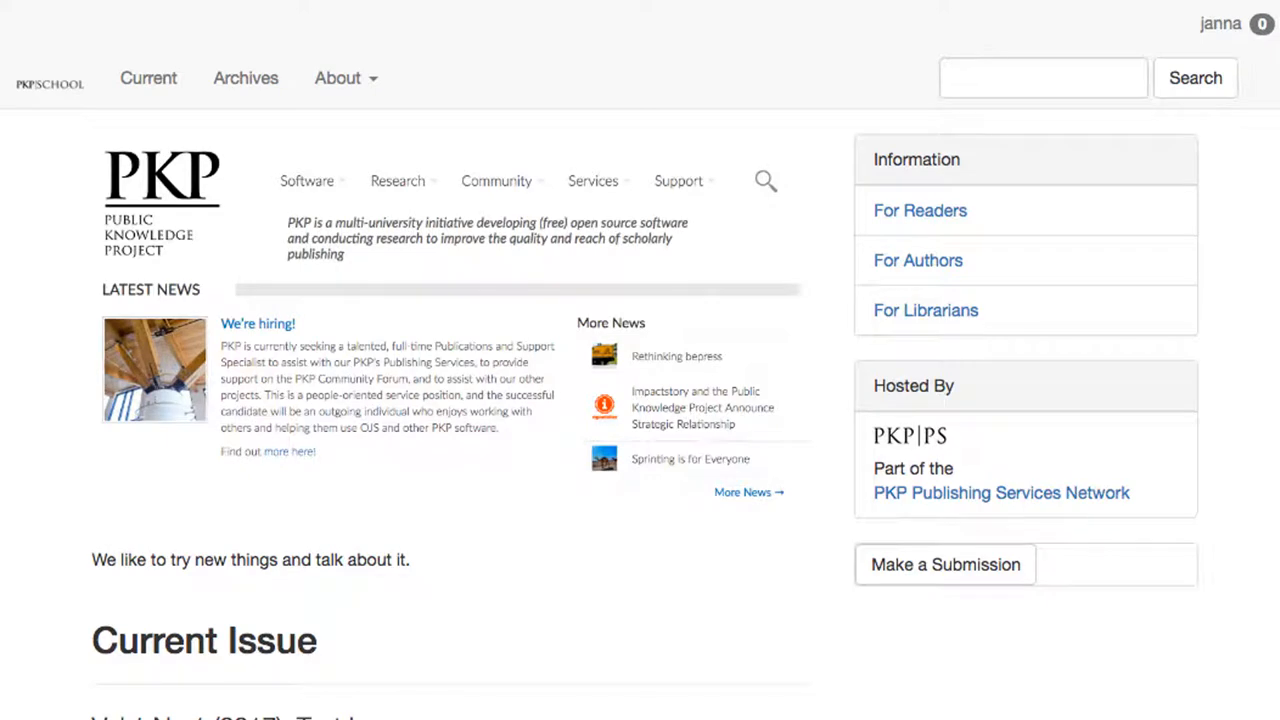
{"action": "mouse_move", "coordinate": [1230, 40]}
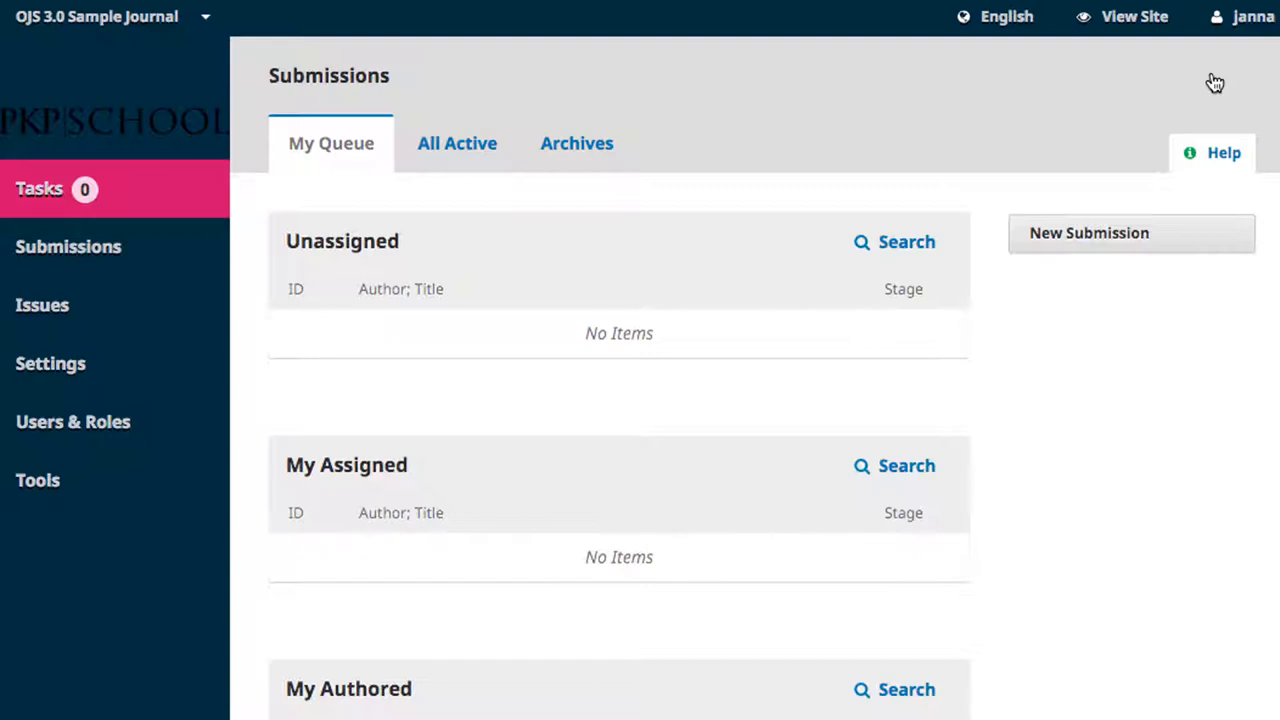
Open the journal's Website Settings from the Settings section of the dashboard menu
{"action": "left_click", "coordinate": [50, 363]}
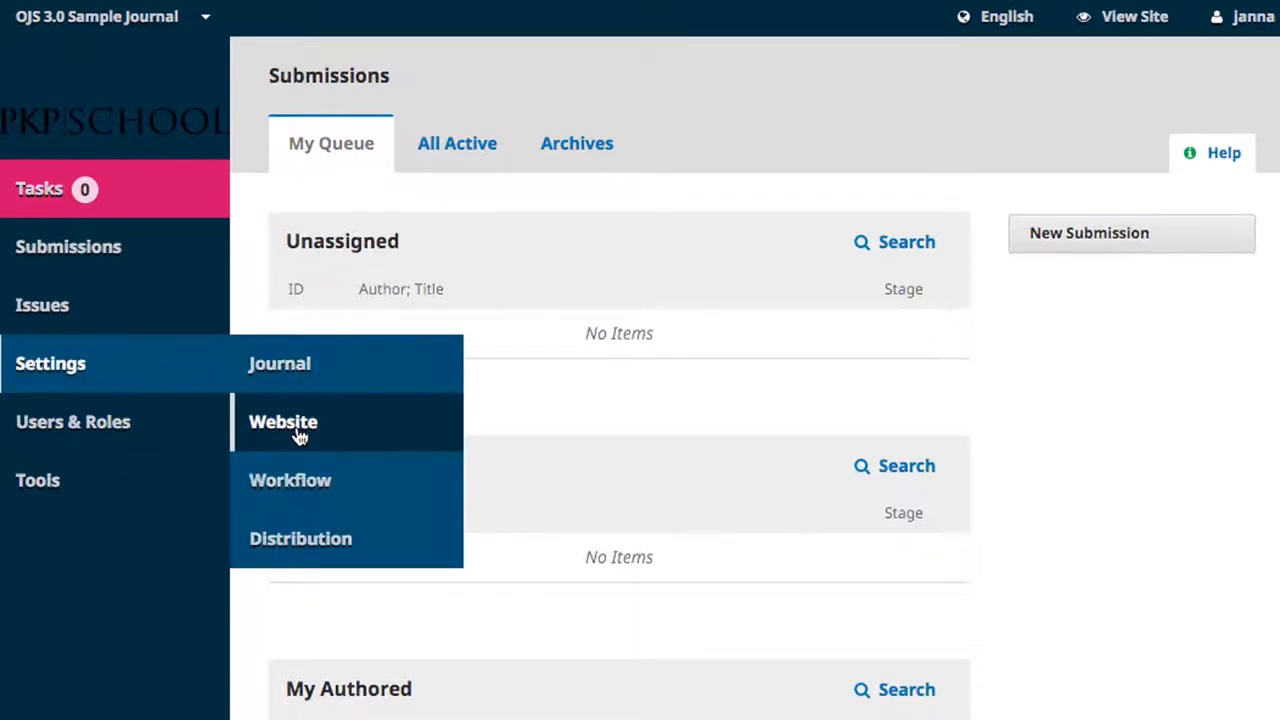
{"action": "left_click", "coordinate": [283, 421]}
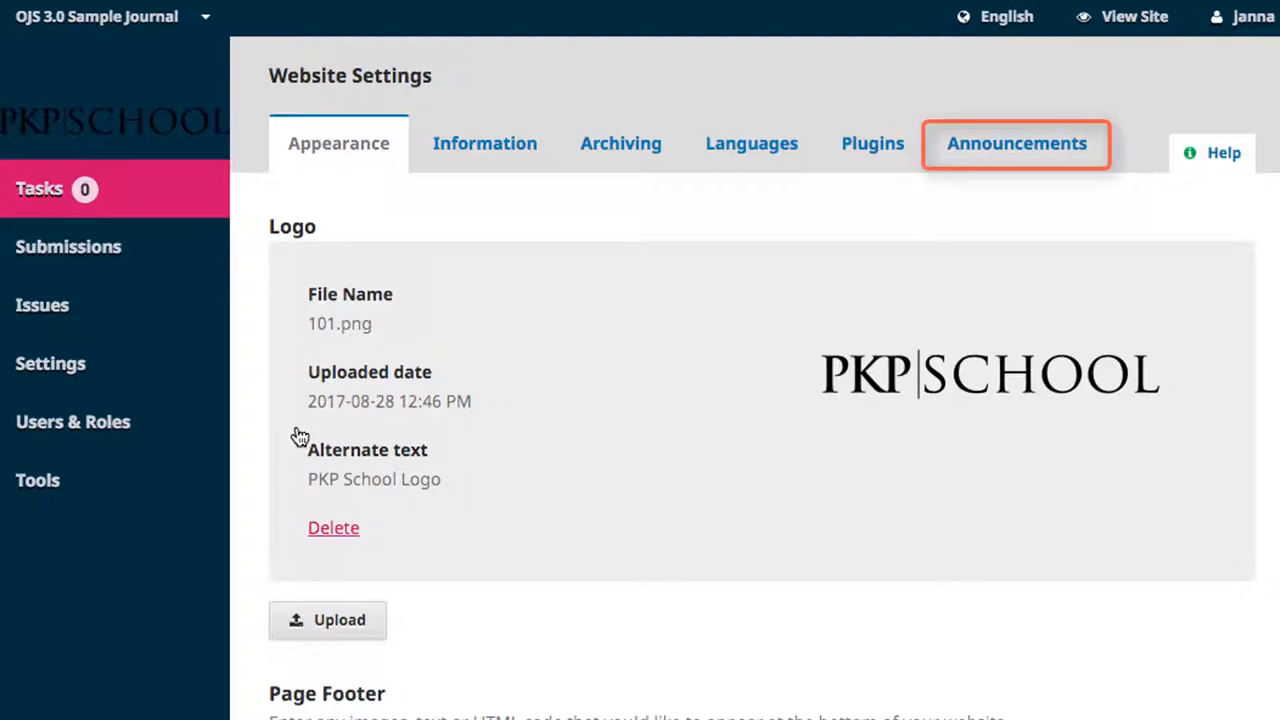
{"action": "mouse_move", "coordinate": [1007, 88]}
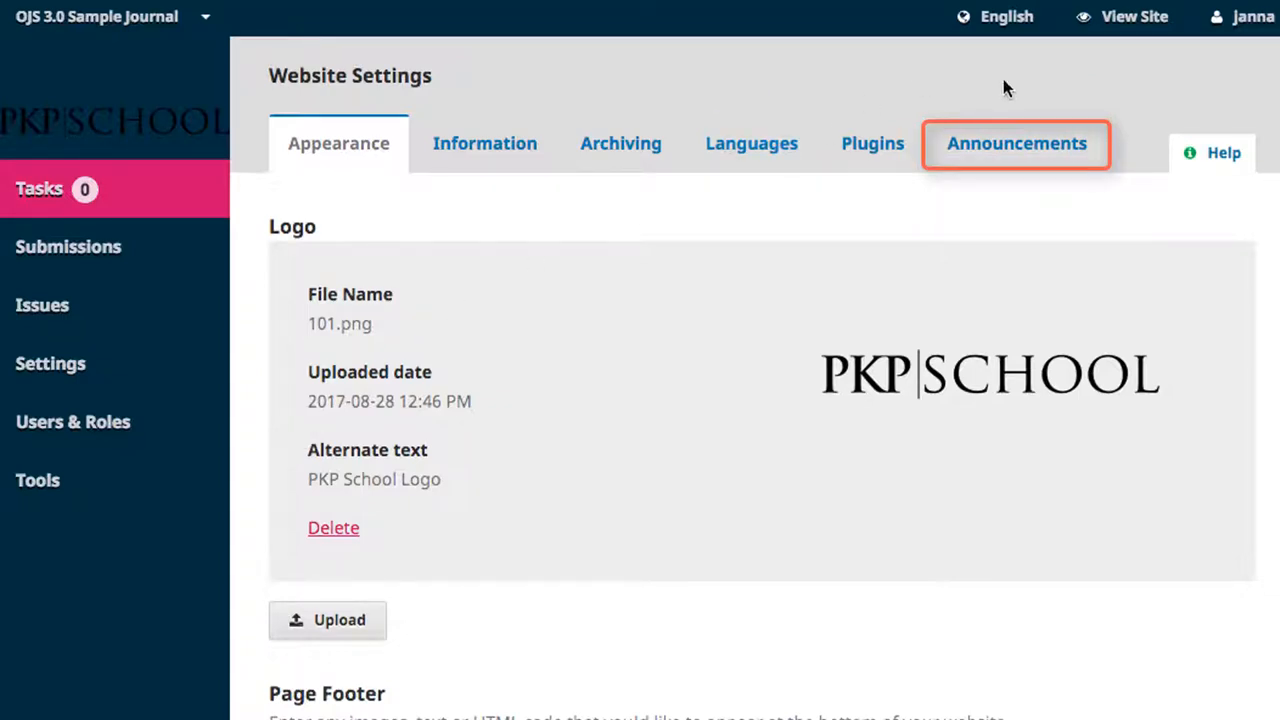
Enable journal announcements and display 1 recent announcement on the homepage
{"action": "left_click", "coordinate": [1016, 143]}
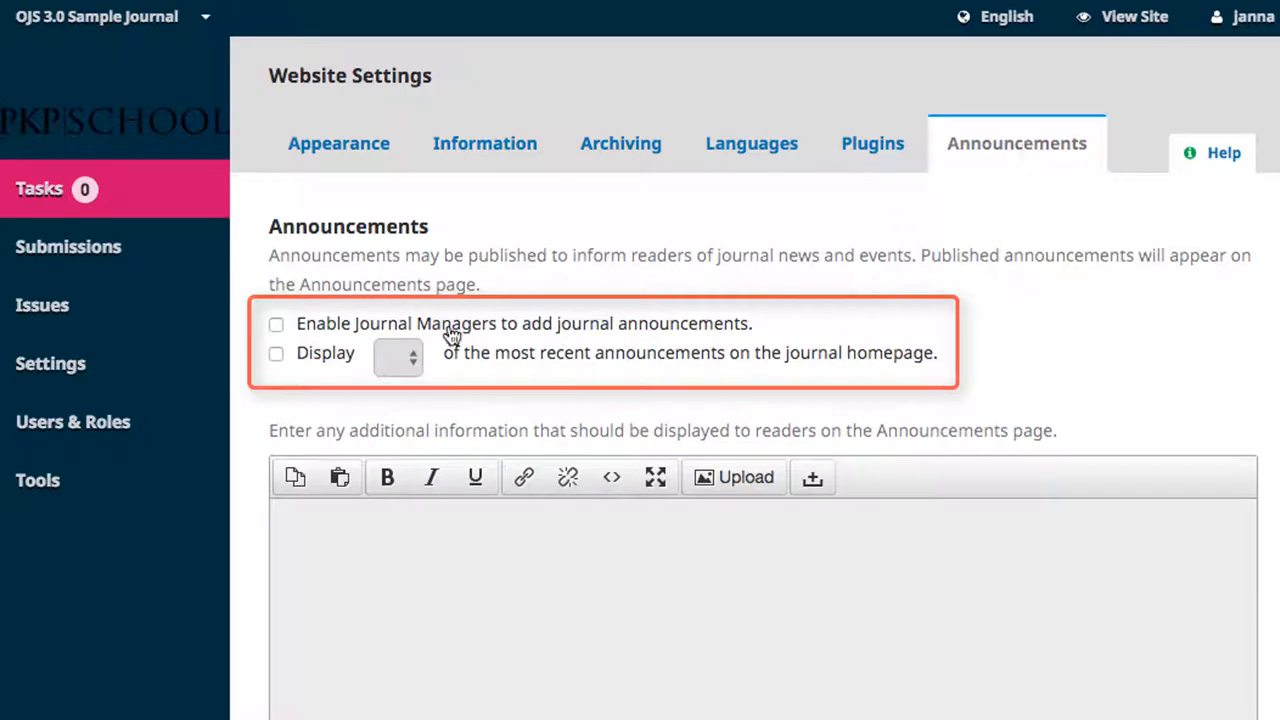
{"action": "left_click", "coordinate": [276, 323]}
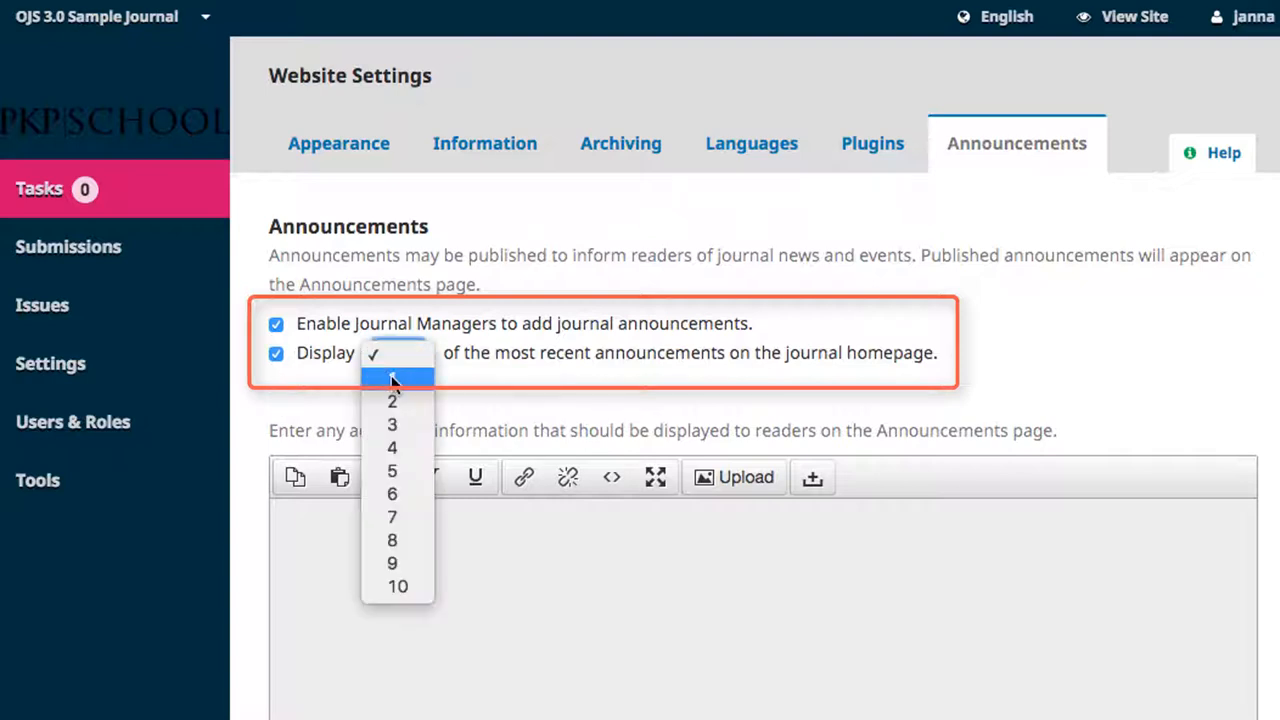
{"action": "left_click", "coordinate": [397, 375]}
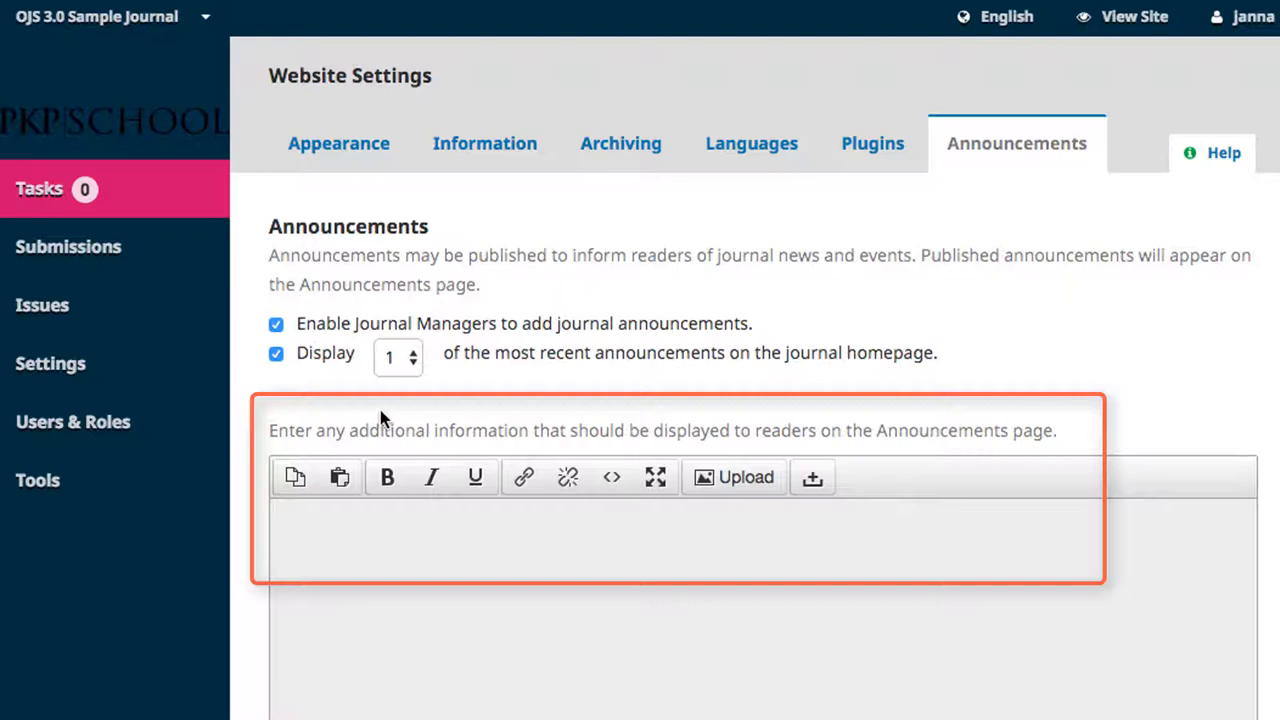
Enter 'Test content.' as the Announcements page's additional information for readers
{"action": "type", "text": "T"}
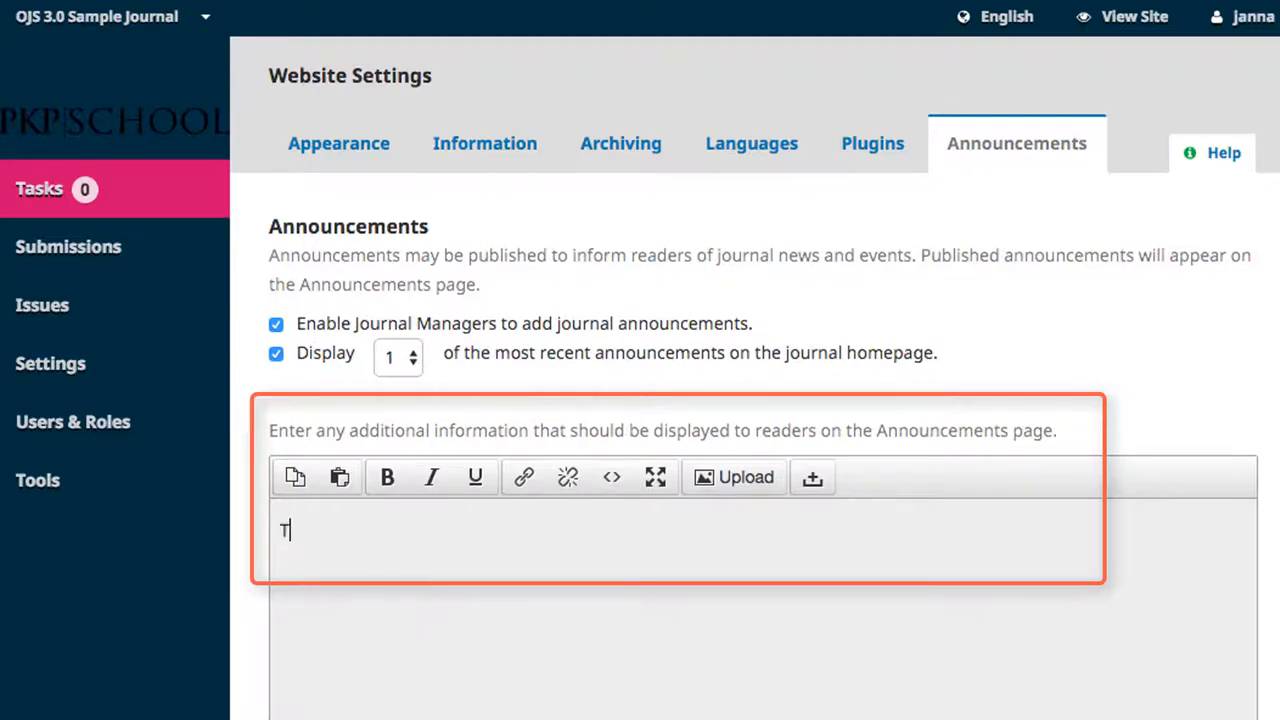
{"action": "type", "text": "est content."}
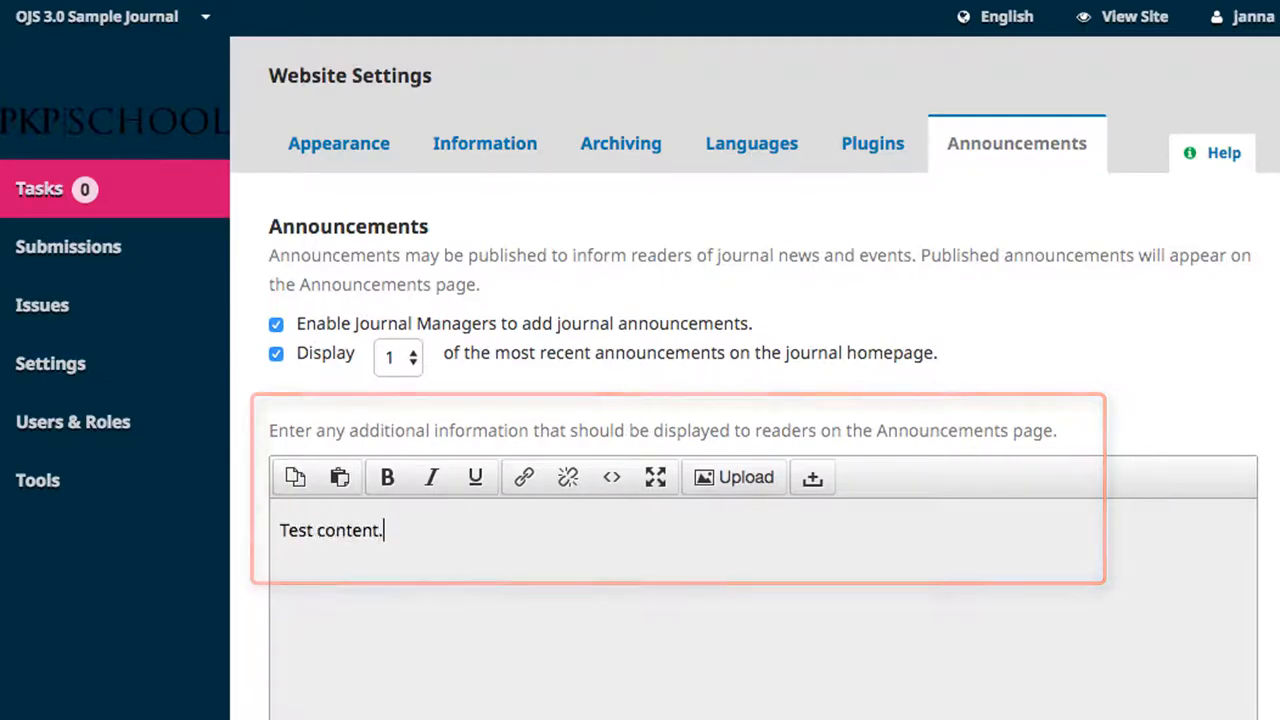
{"action": "scroll", "scroll_direction": "down", "scroll_amount": 3}
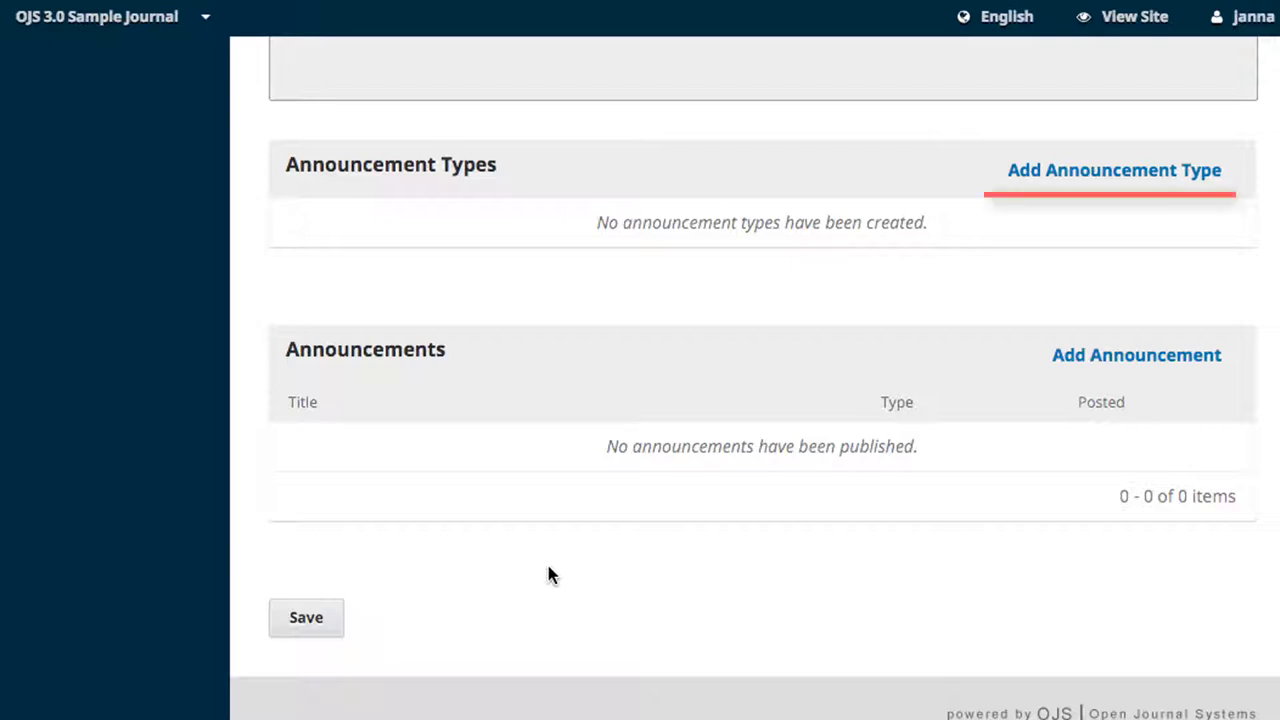
{"action": "mouse_move", "coordinate": [1095, 215]}
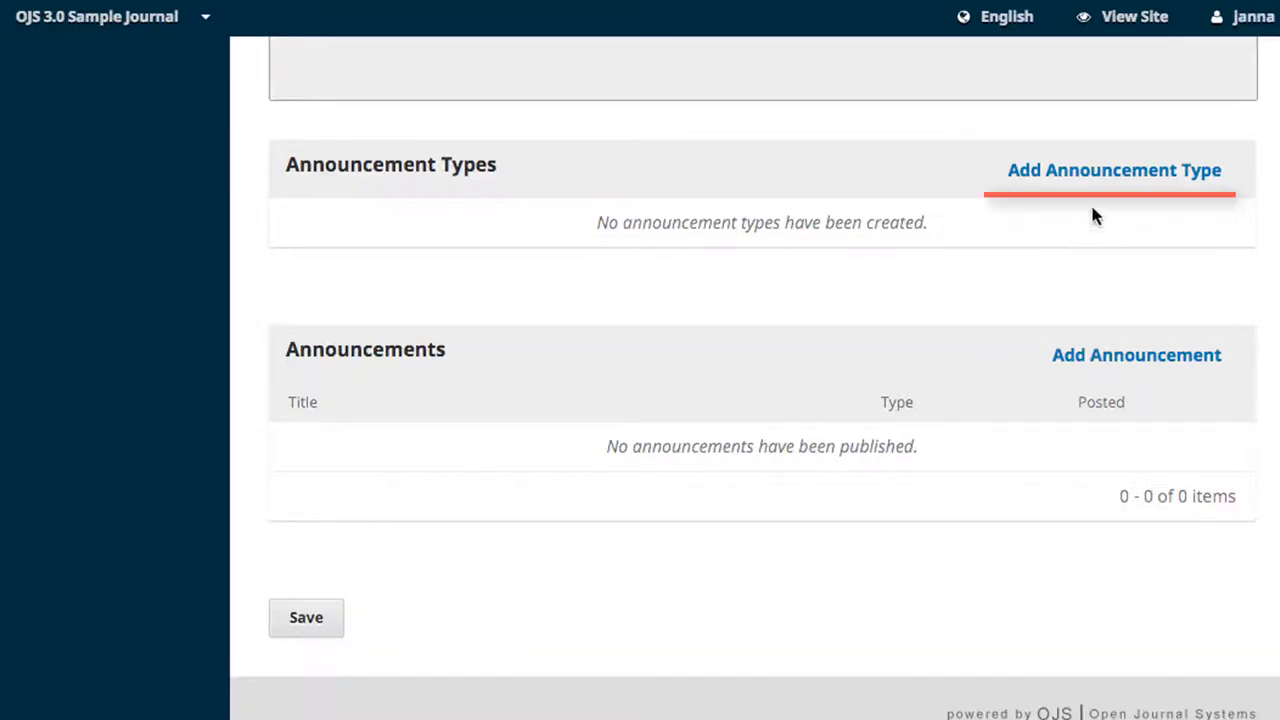
Add the 'Call for submissions' announcement type
{"action": "left_click", "coordinate": [1114, 170]}
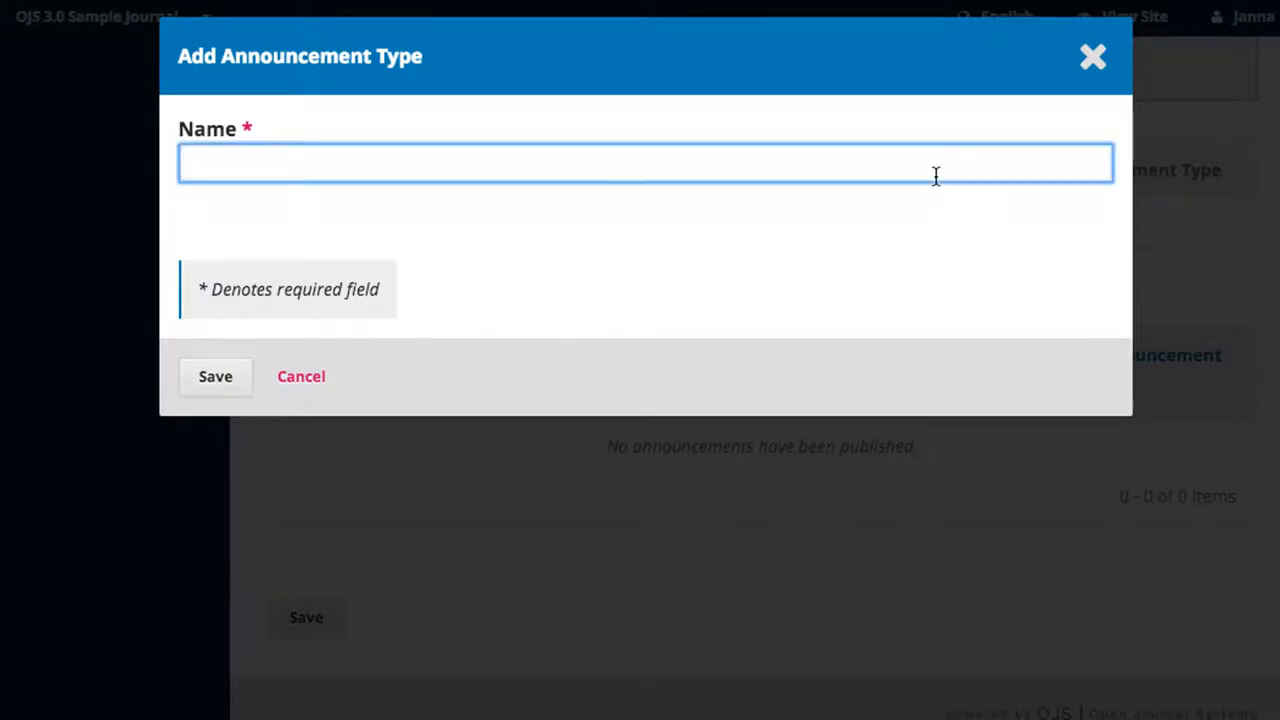
{"action": "type", "text": "Call for submiss"}
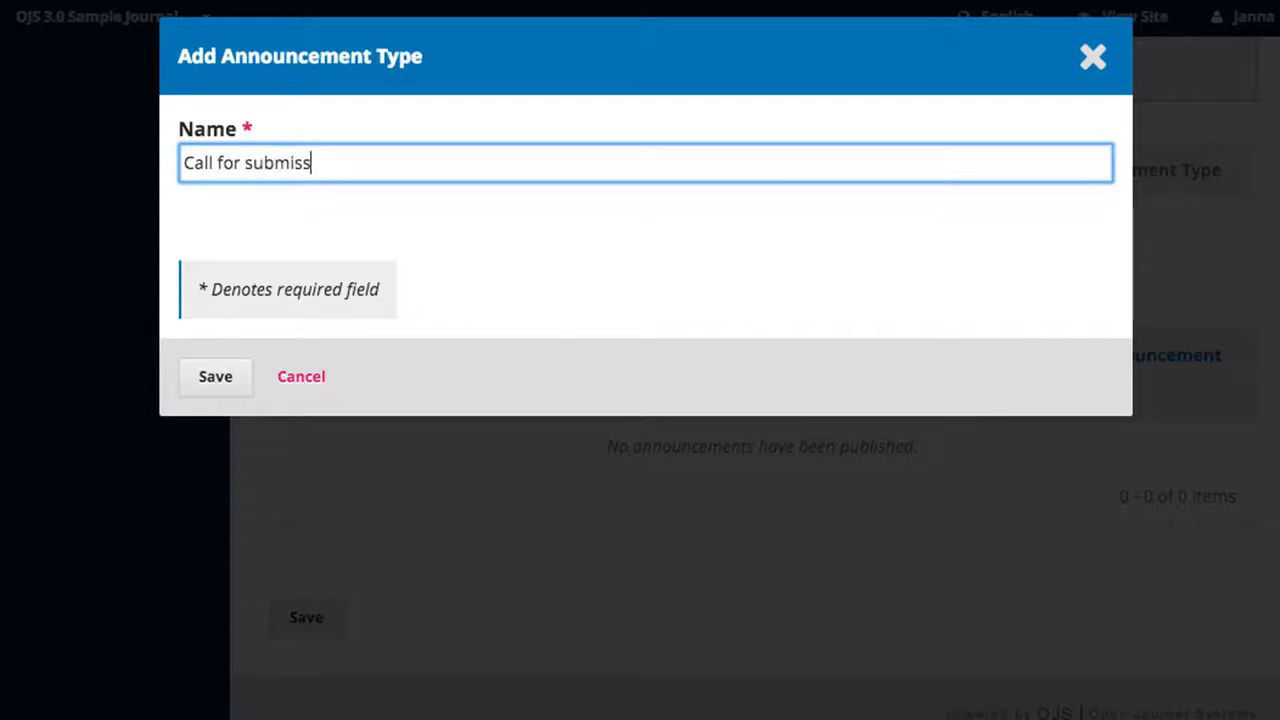
{"action": "left_click", "coordinate": [215, 376]}
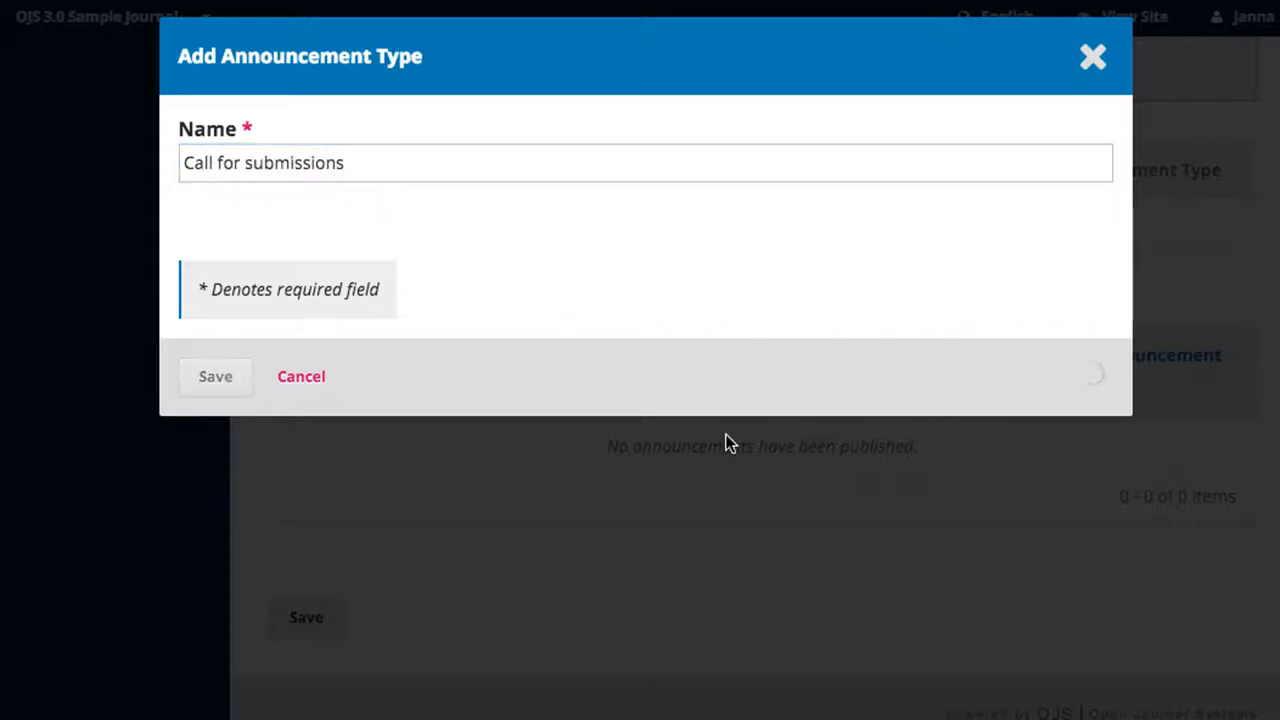
Add the 'Conference' announcement type and briefly check its options
{"action": "left_click", "coordinate": [215, 376]}
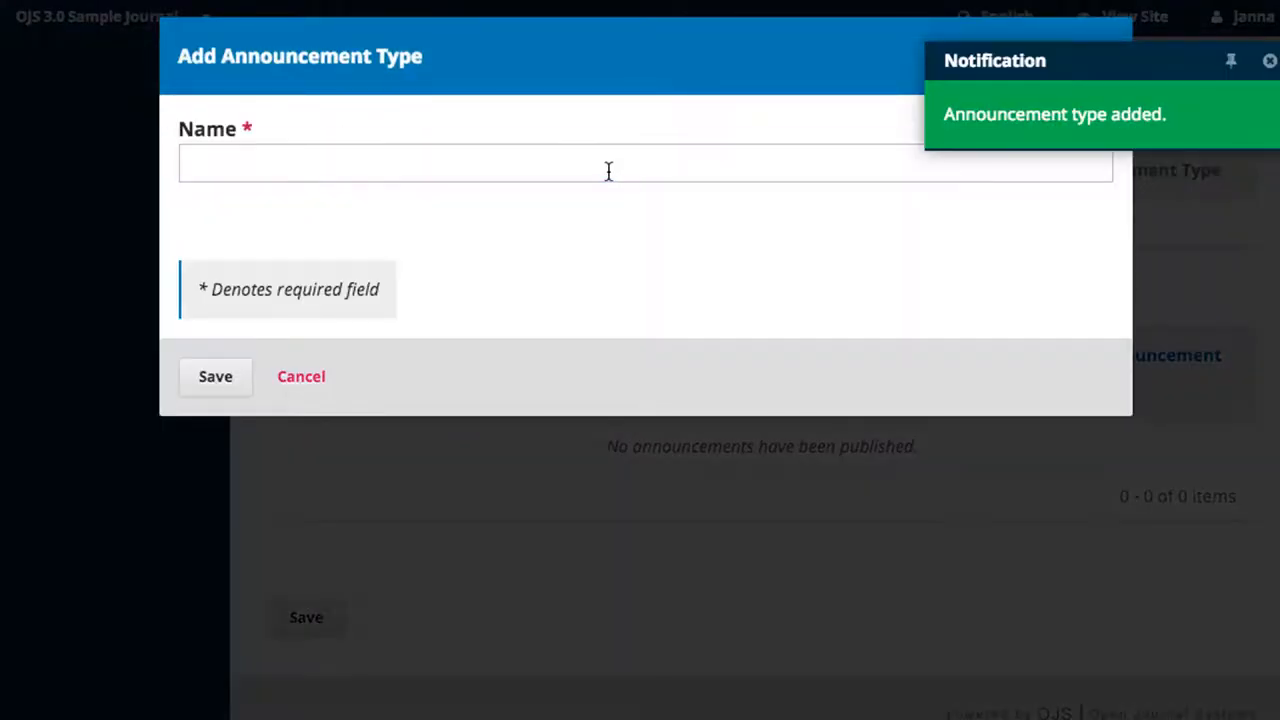
{"action": "type", "text": "Conferen"}
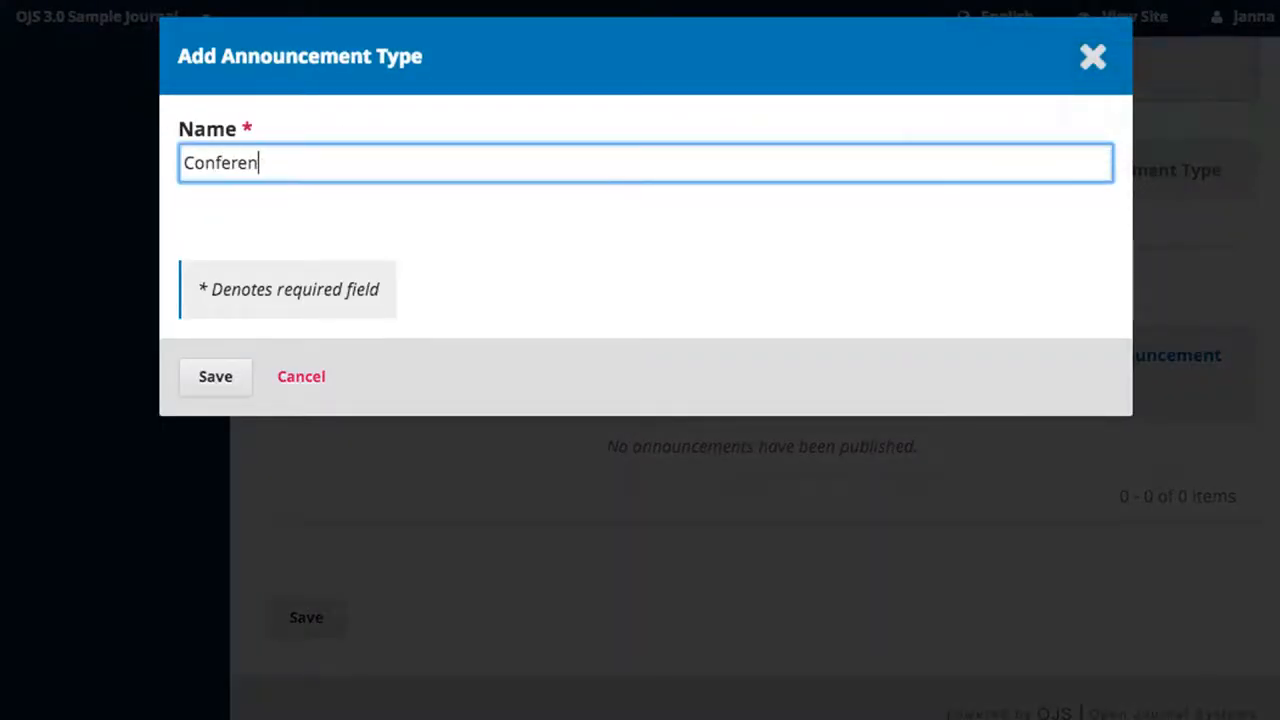
{"action": "left_click", "coordinate": [215, 376]}
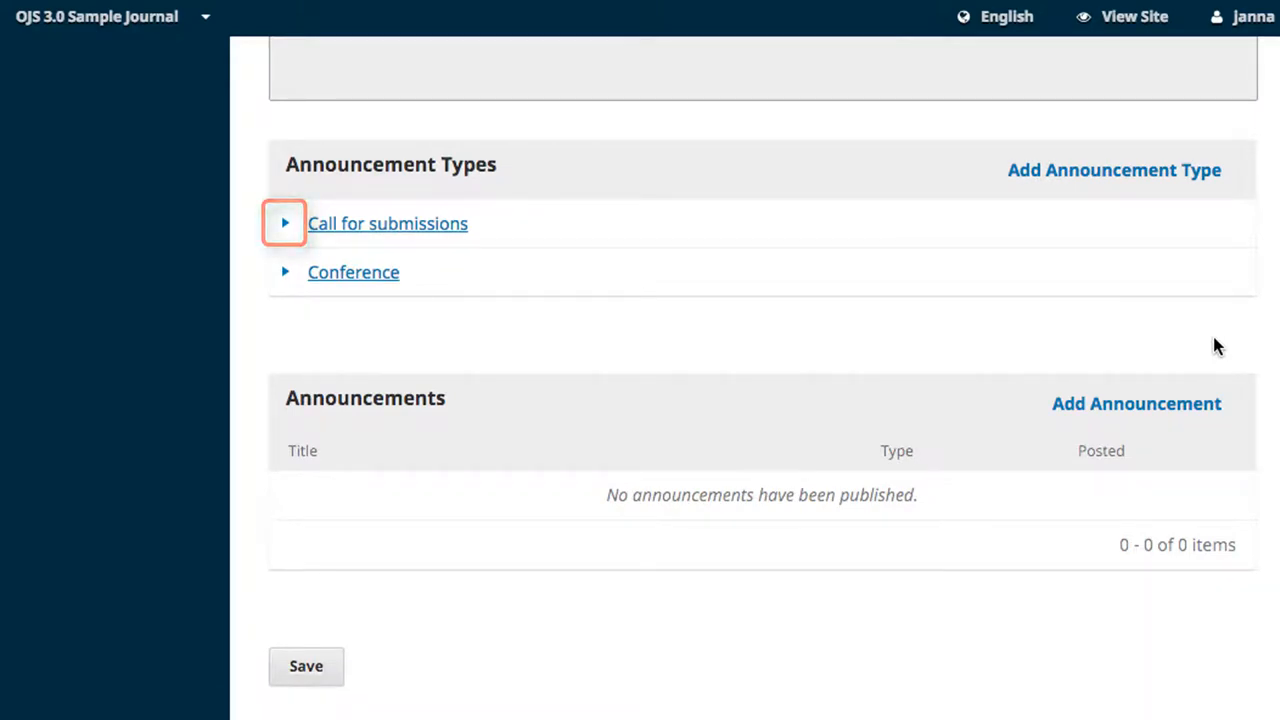
{"action": "left_click", "coordinate": [286, 272]}
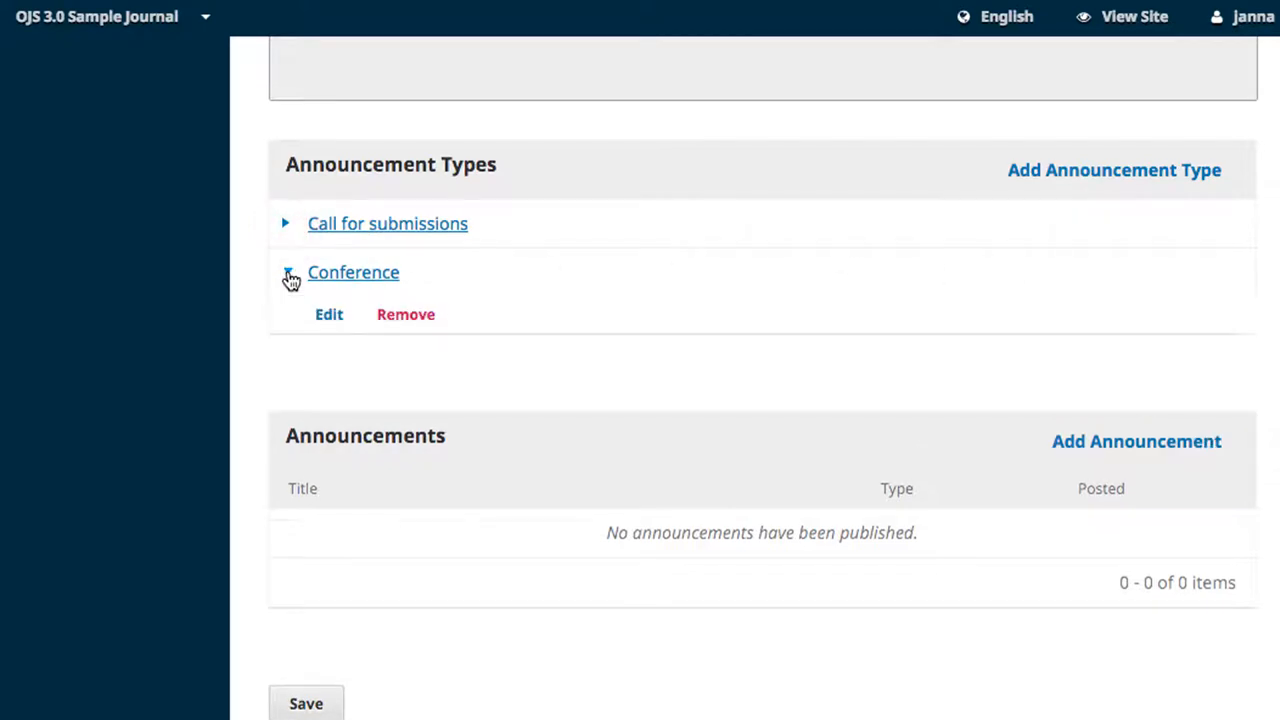
{"action": "left_click", "coordinate": [286, 272]}
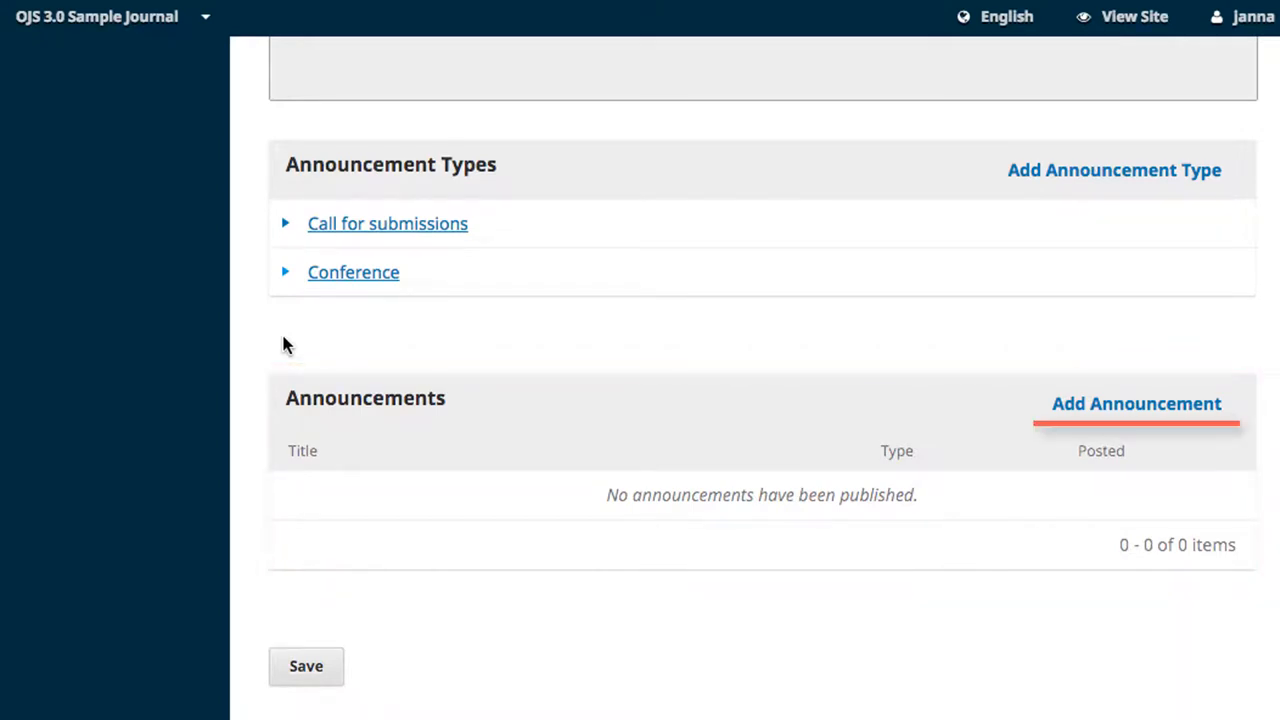
Start a new announcement and choose its announcement type
{"action": "left_click", "coordinate": [1136, 403]}
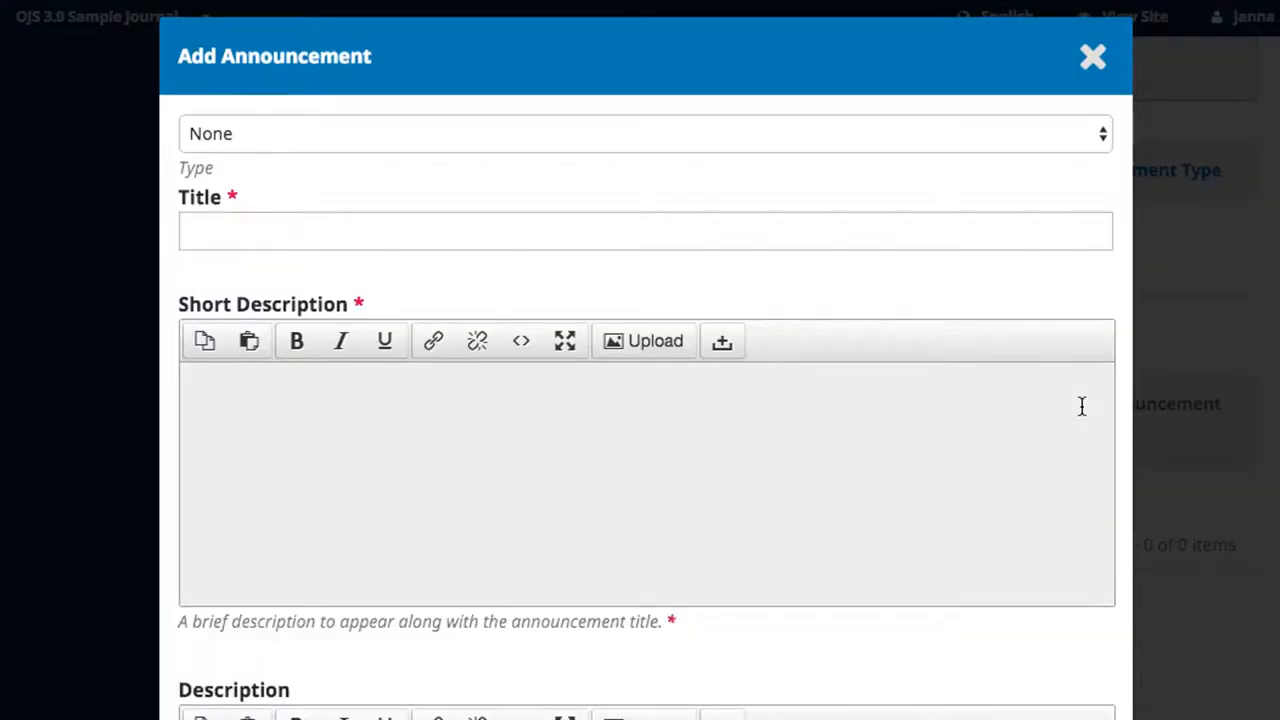
{"action": "left_click", "coordinate": [645, 133]}
{"action": "type", "text": "Test Announcement"}
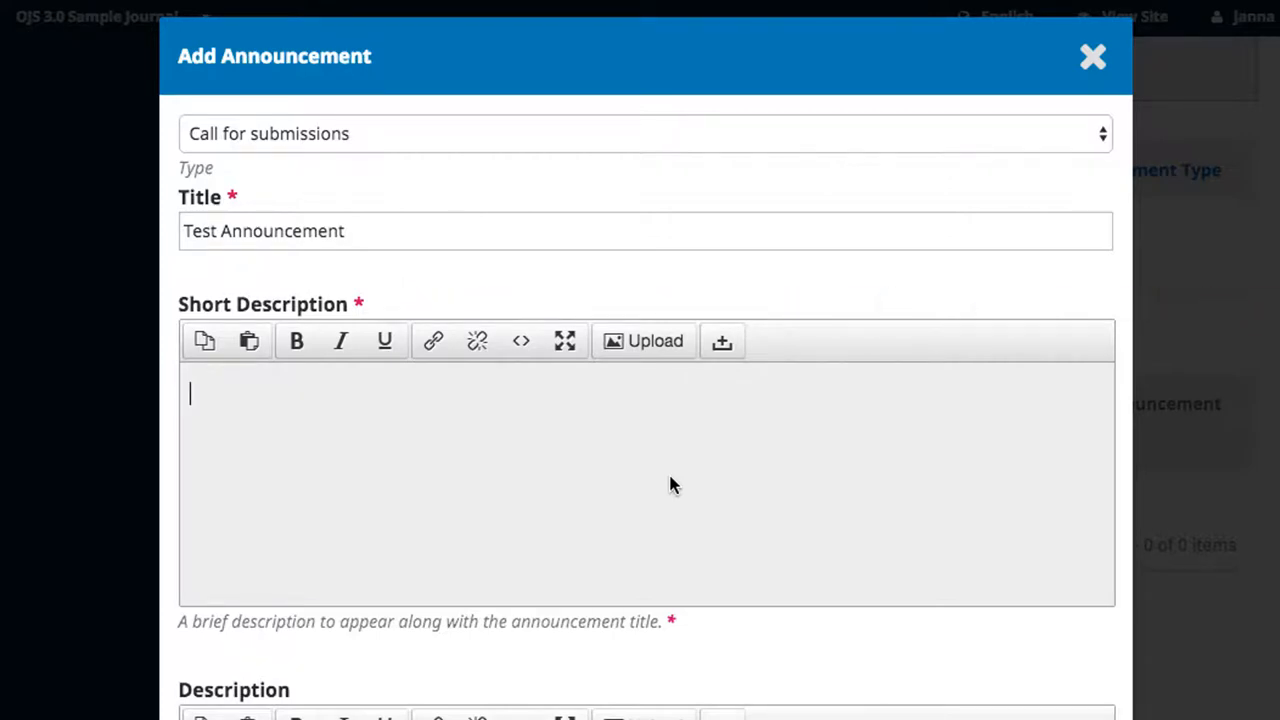
{"action": "scroll", "scroll_direction": "down", "scroll_amount": 3}
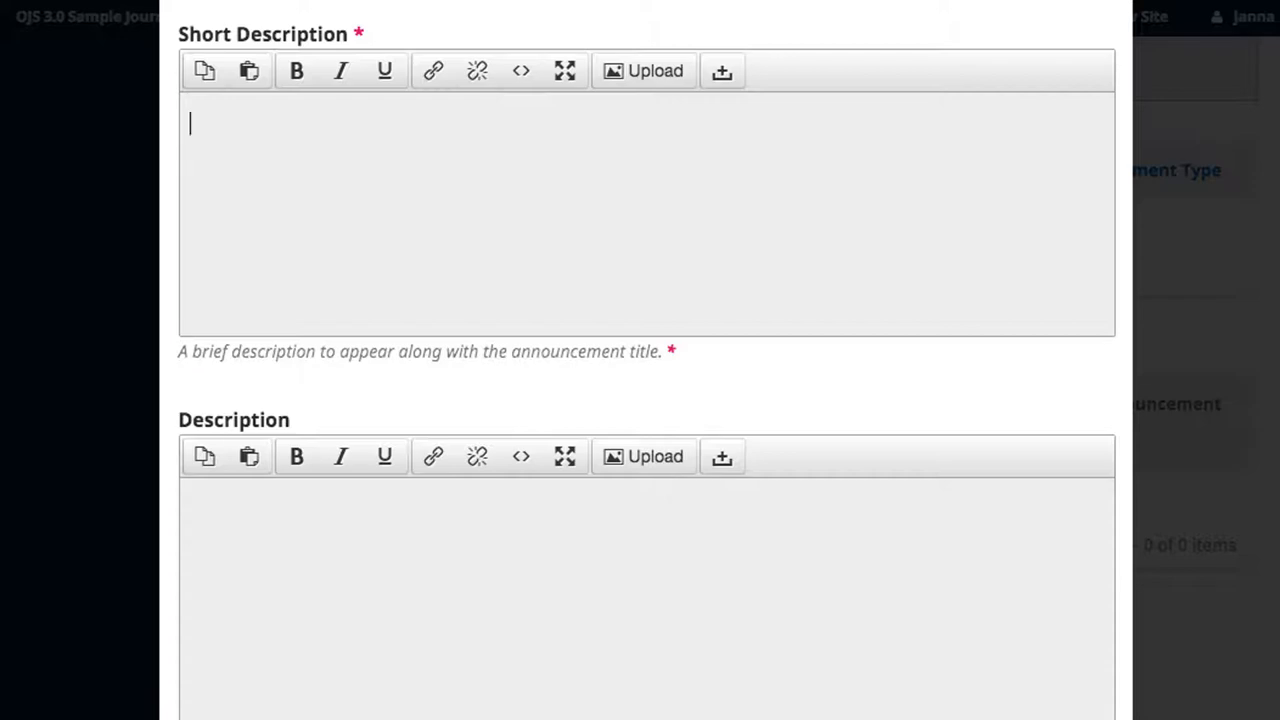
Enter short description 'An example short description.' and full description 'An example full description.'
{"action": "type", "text": "An example short desc"}
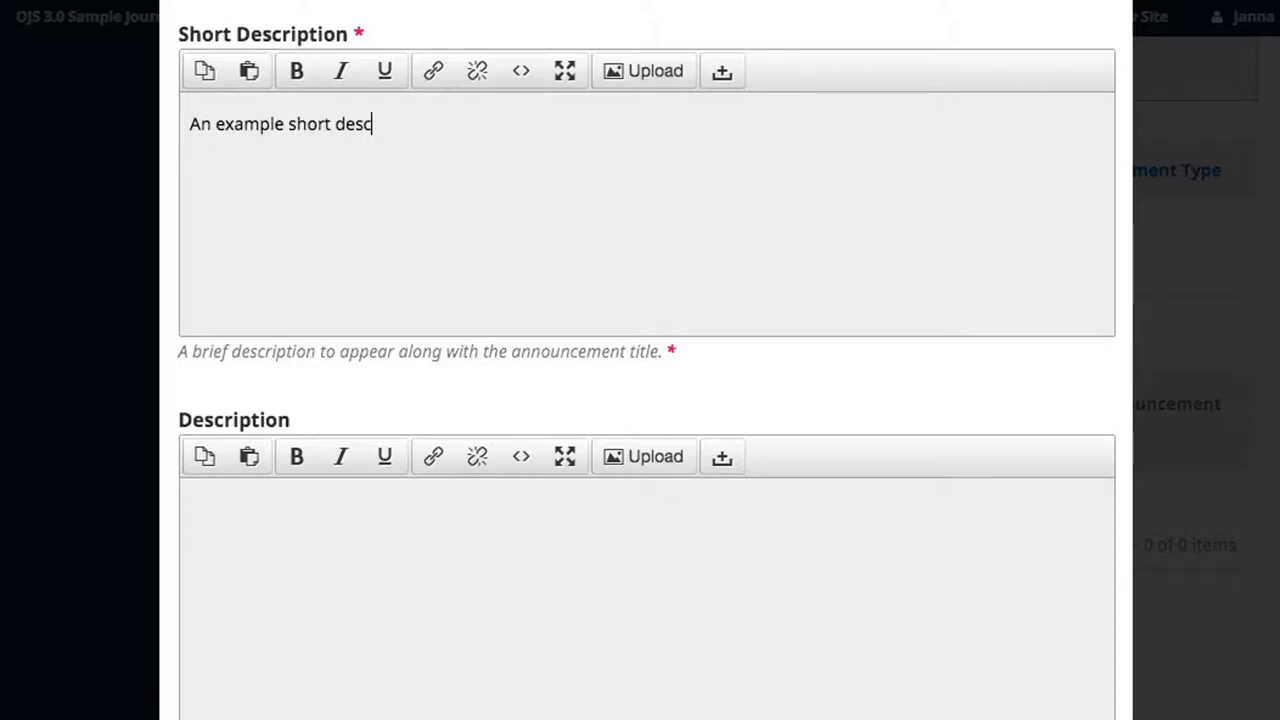
{"action": "type", "text": "An example"}
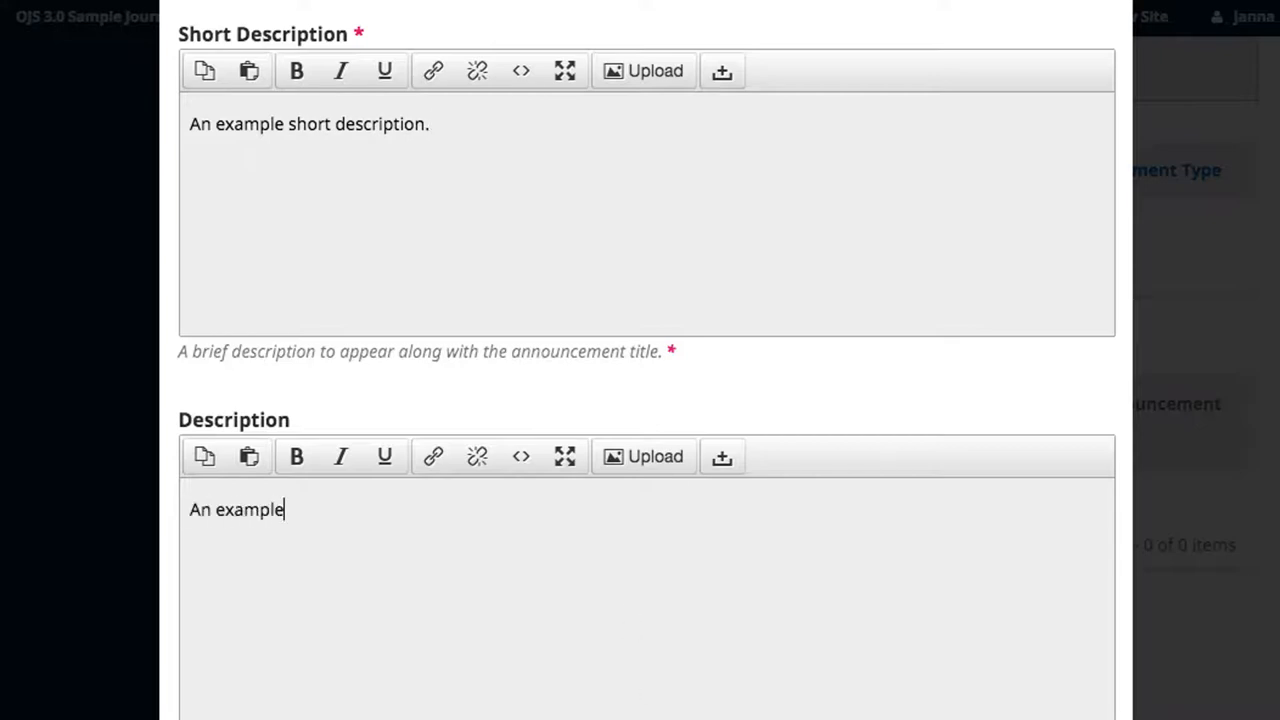
{"action": "type", "text": "full description."}
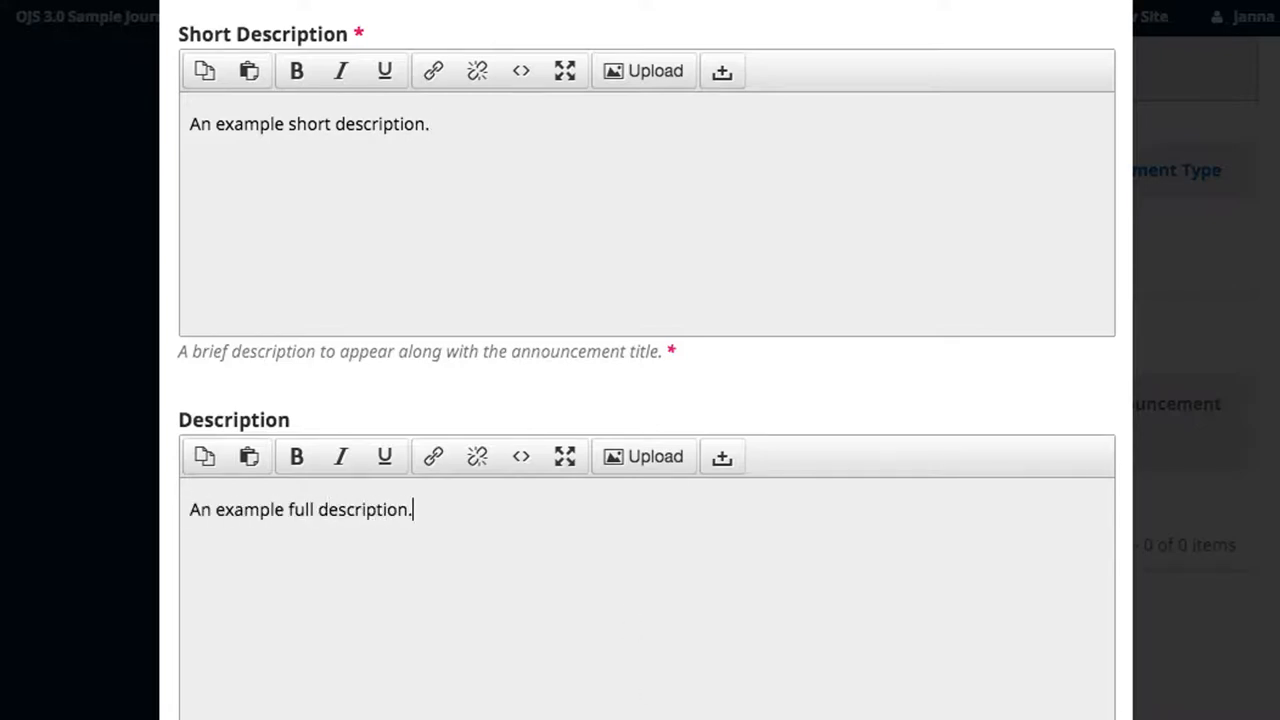
Set the Test Announcement's expiry date to 2017-08-31 and save it
{"action": "scroll", "scroll_direction": "down", "scroll_amount": 3}
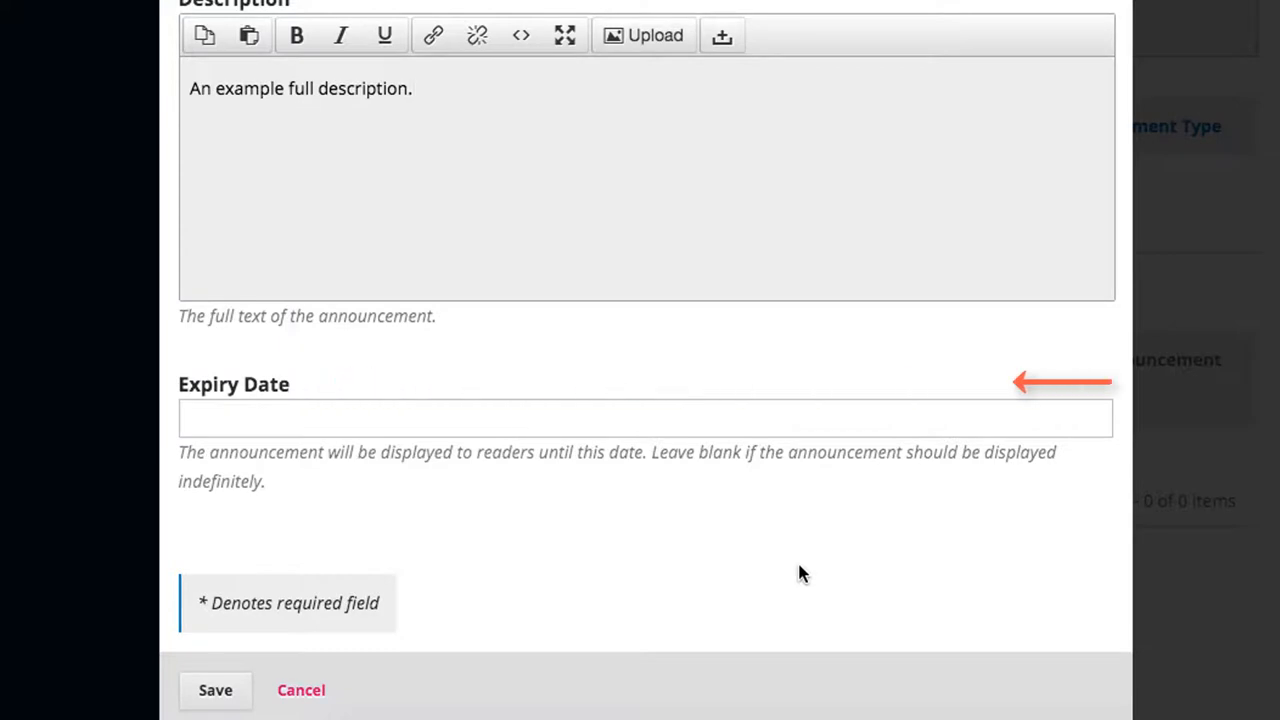
{"action": "left_click", "coordinate": [645, 418]}
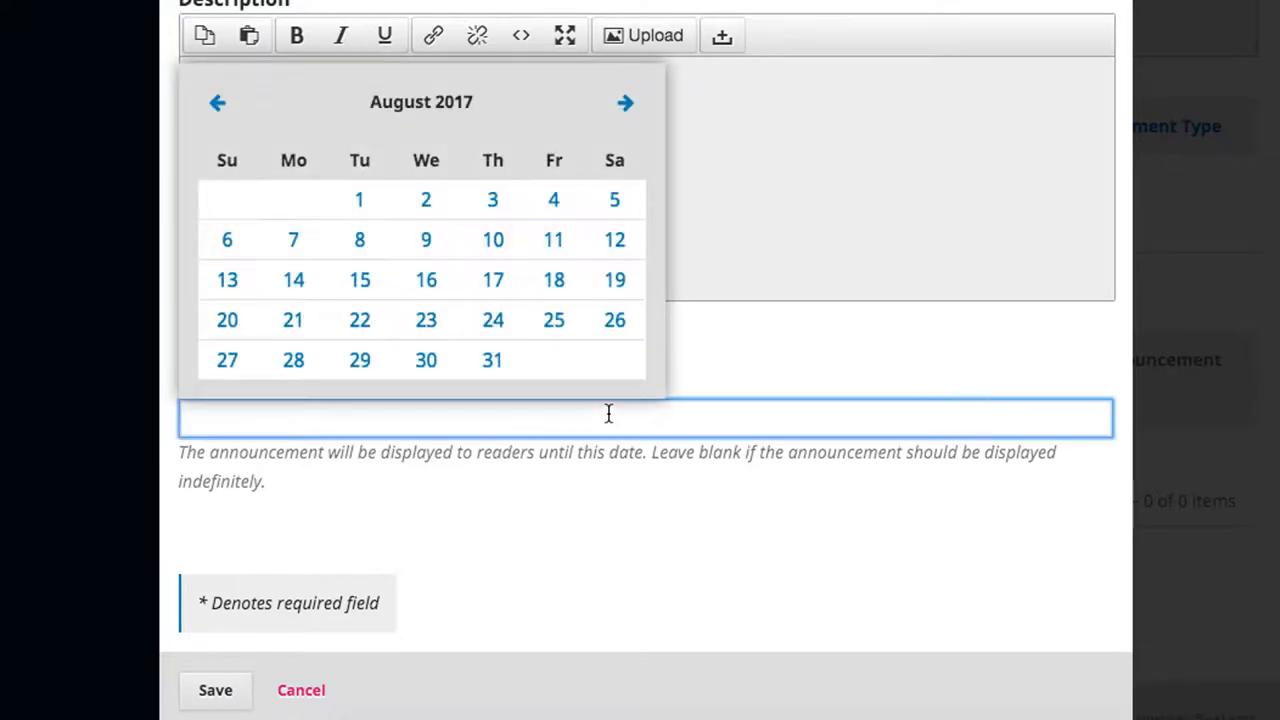
{"action": "left_click", "coordinate": [492, 360]}
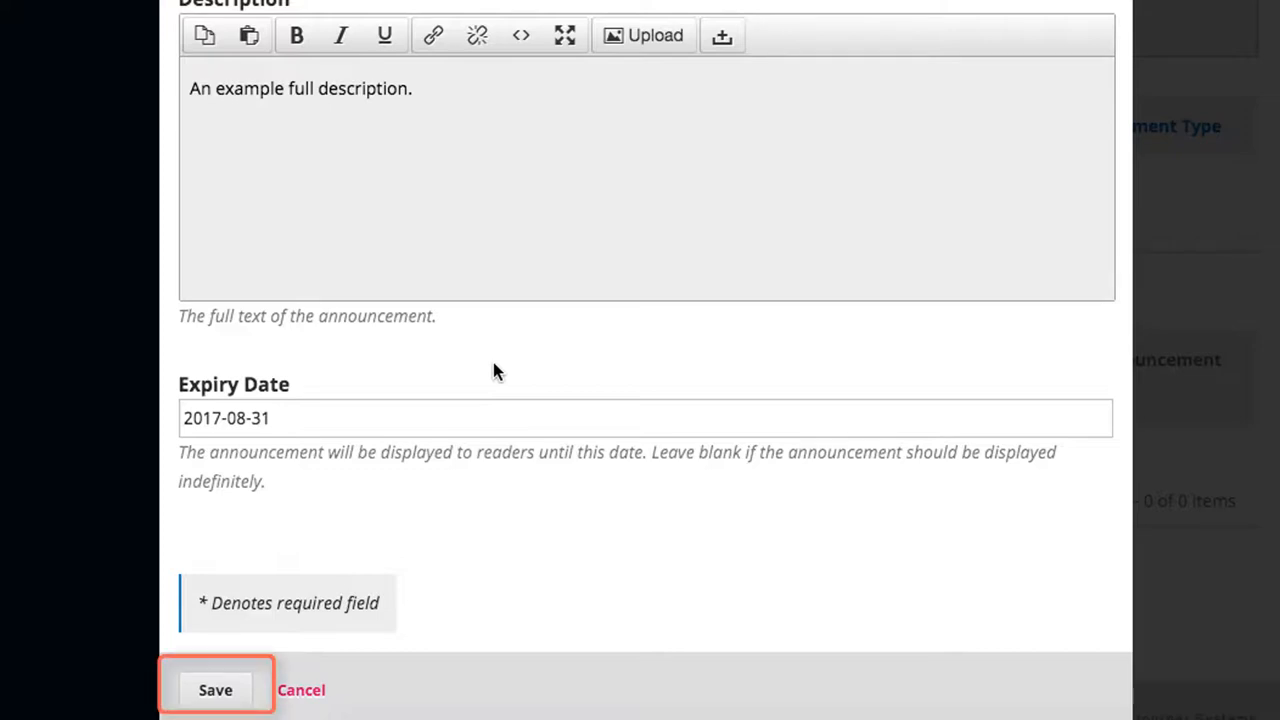
{"action": "left_click", "coordinate": [215, 690]}
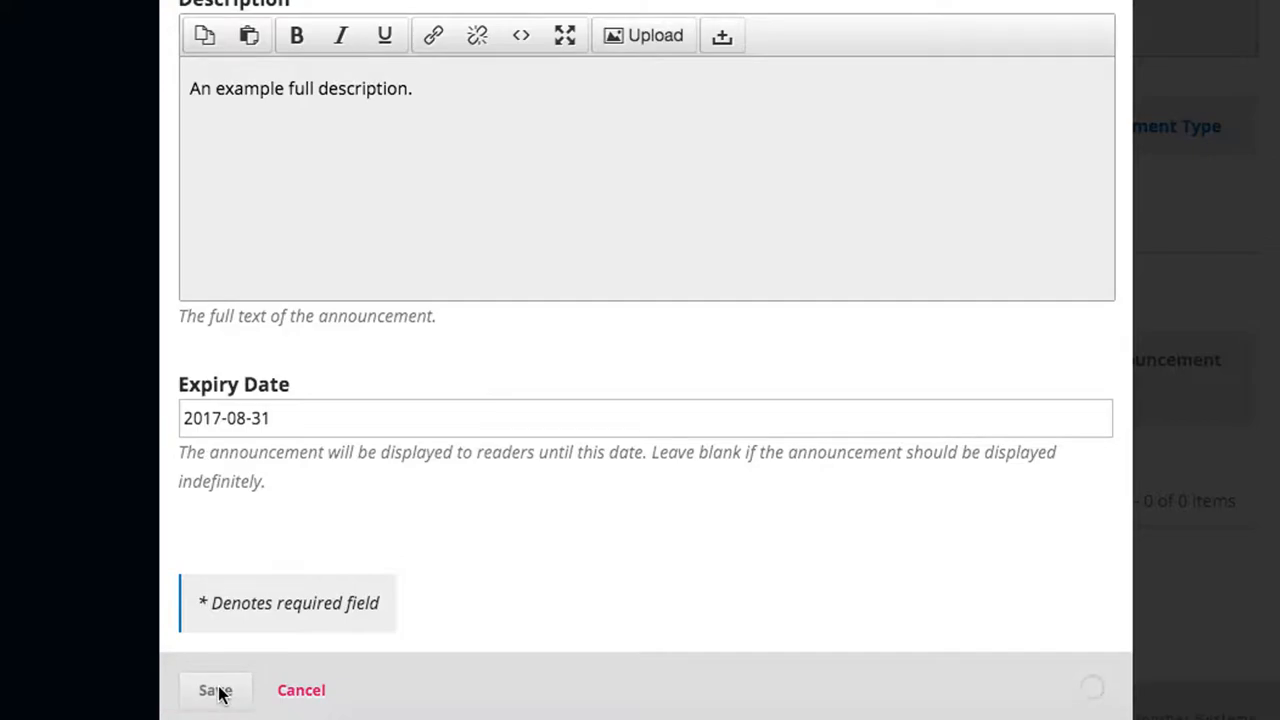
{"action": "left_click", "coordinate": [215, 690]}
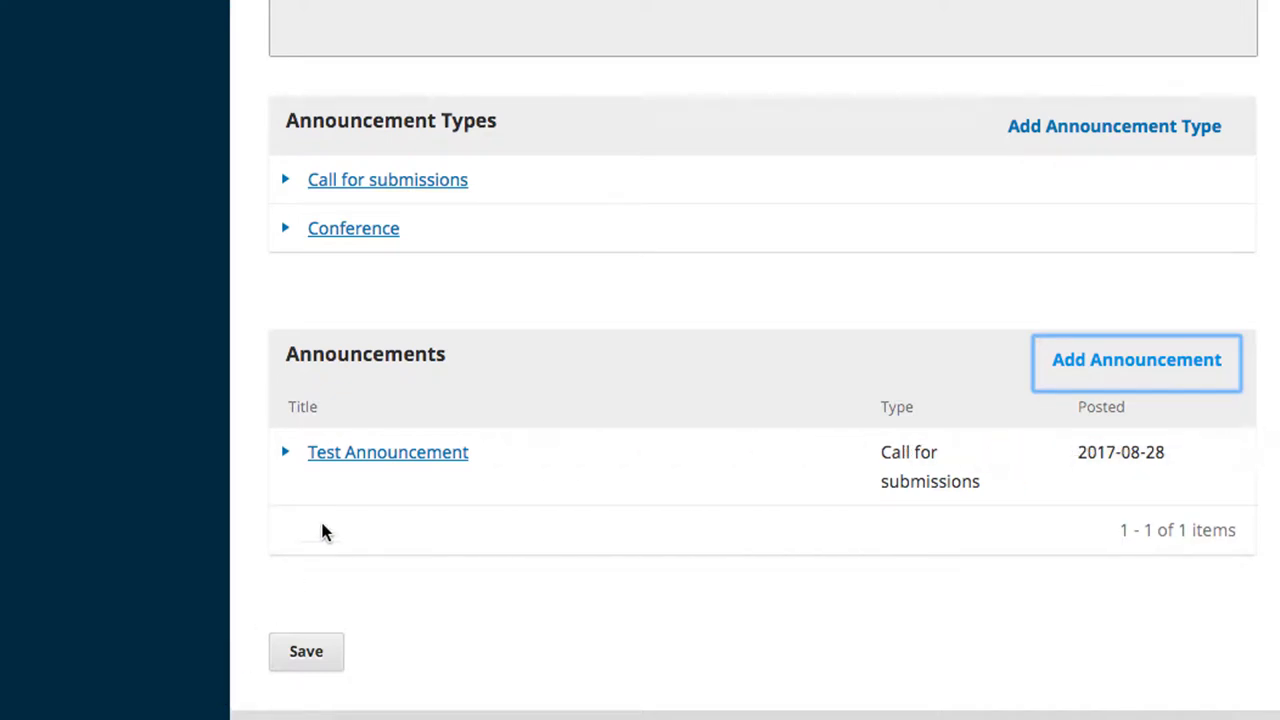
Preview Test Announcement, save the announcement settings, and view the public site
{"action": "left_click", "coordinate": [387, 452]}
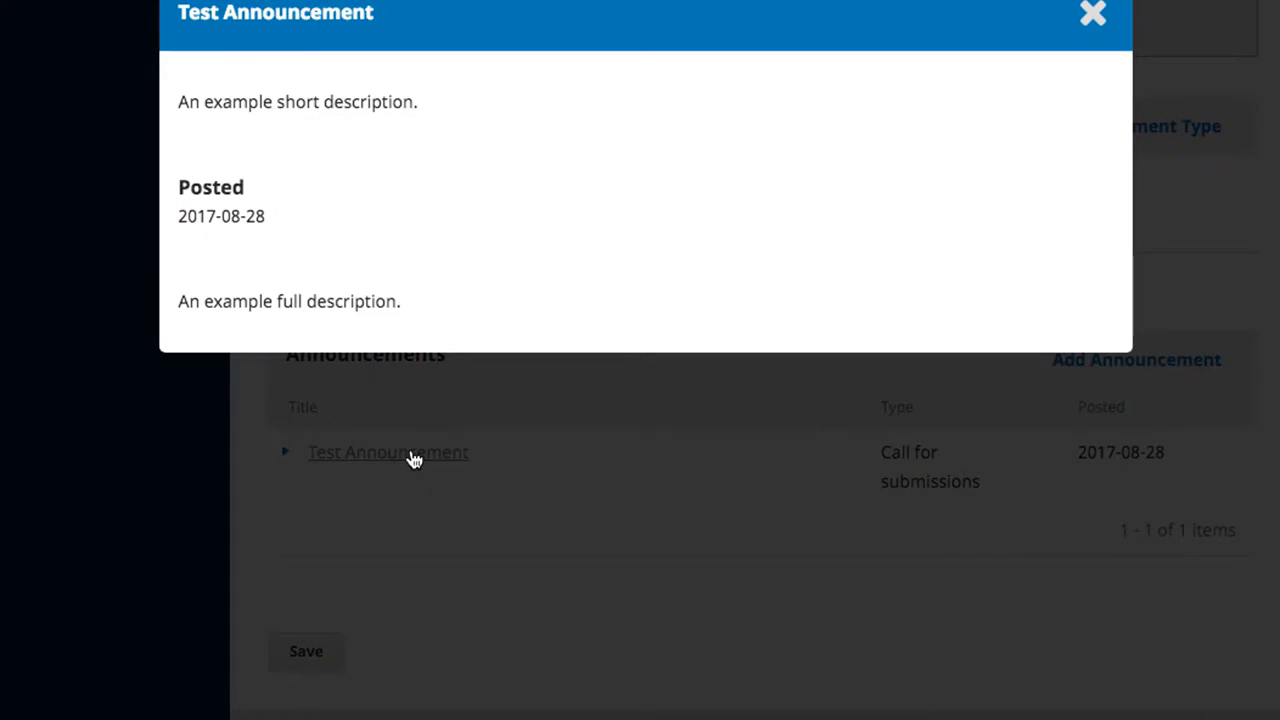
{"action": "left_click", "coordinate": [1092, 13]}
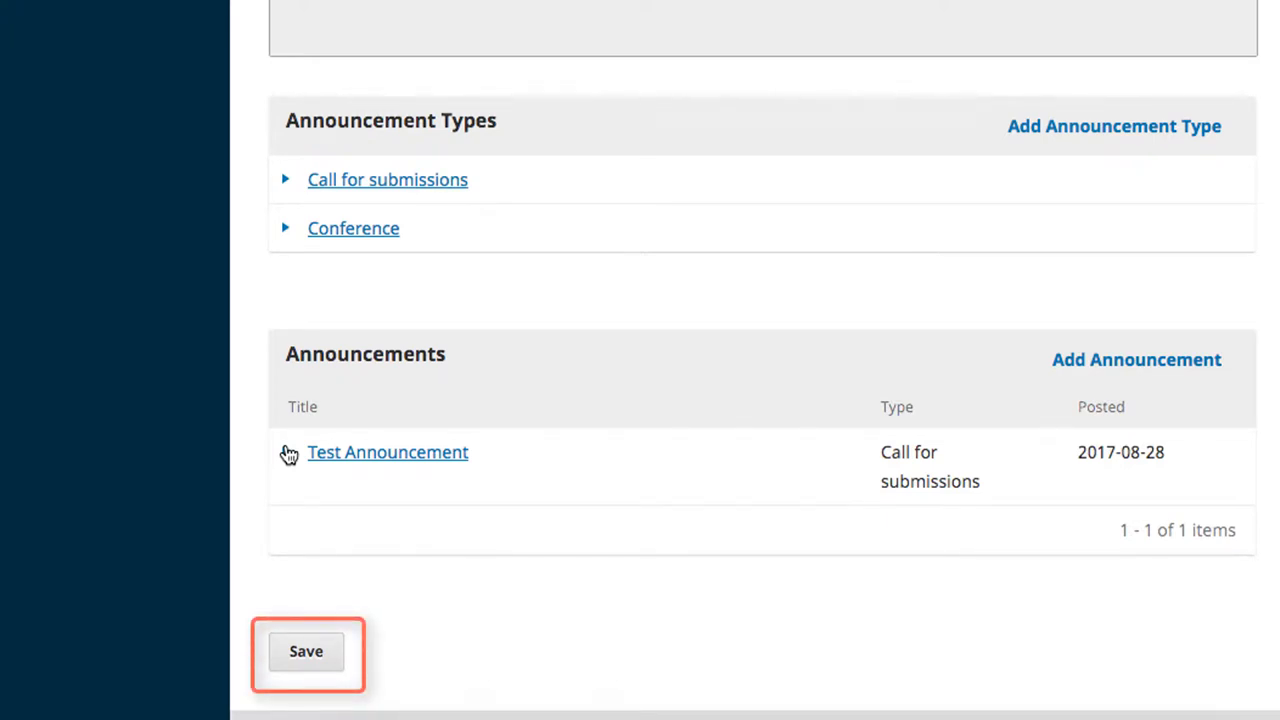
{"action": "left_click", "coordinate": [306, 651]}
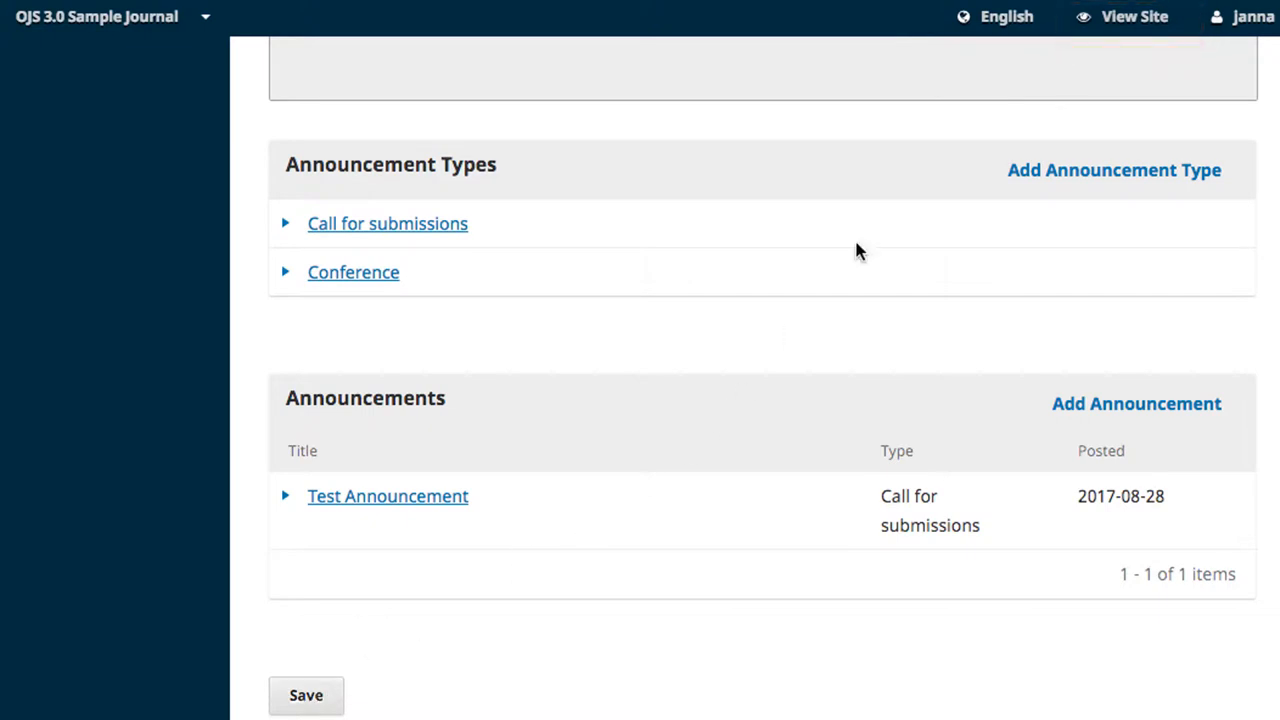
{"action": "left_click", "coordinate": [1133, 16]}
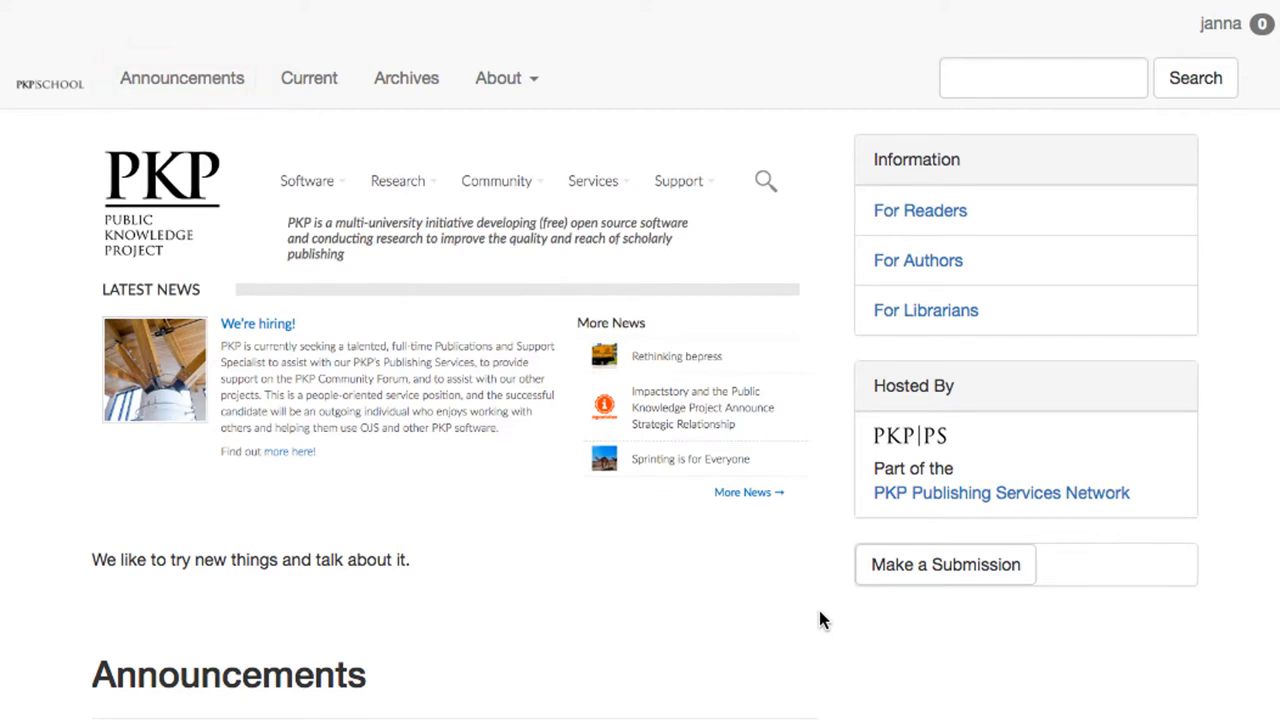
Scroll to the homepage Announcements section and open Test Announcement's full page
{"action": "scroll", "scroll_direction": "down", "scroll_amount": 3}
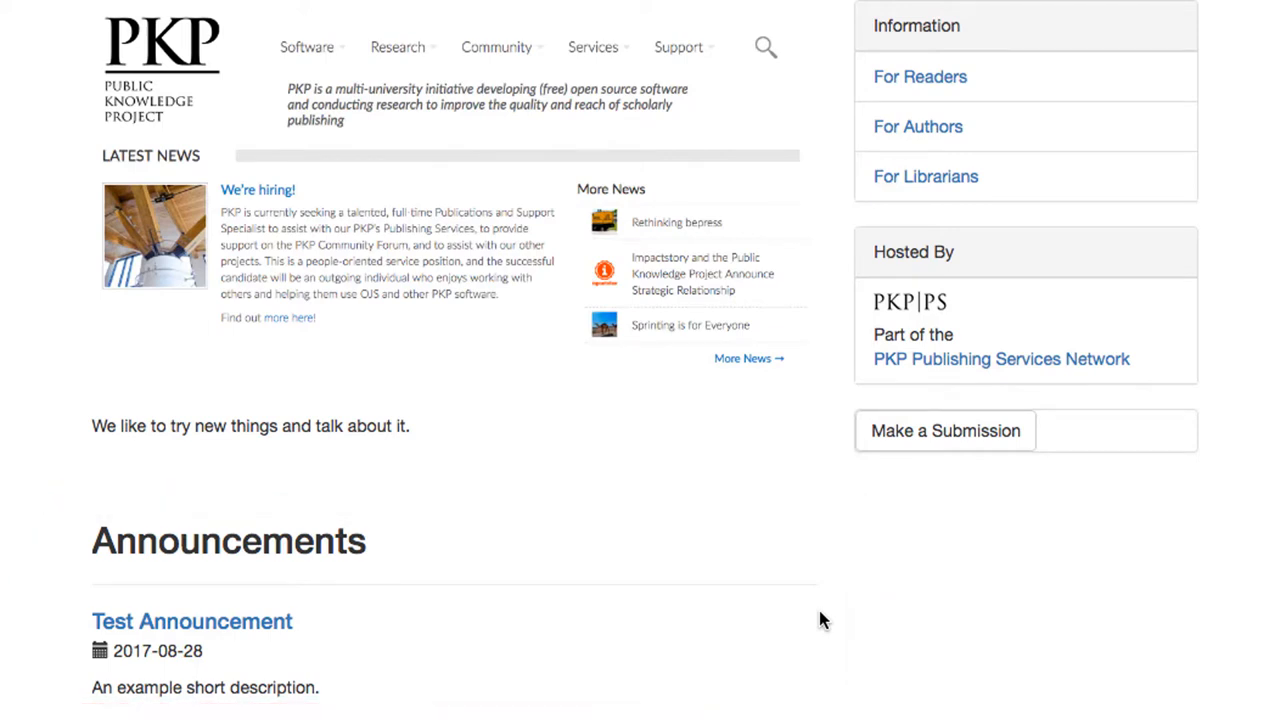
{"action": "scroll", "scroll_direction": "down", "scroll_amount": 3}
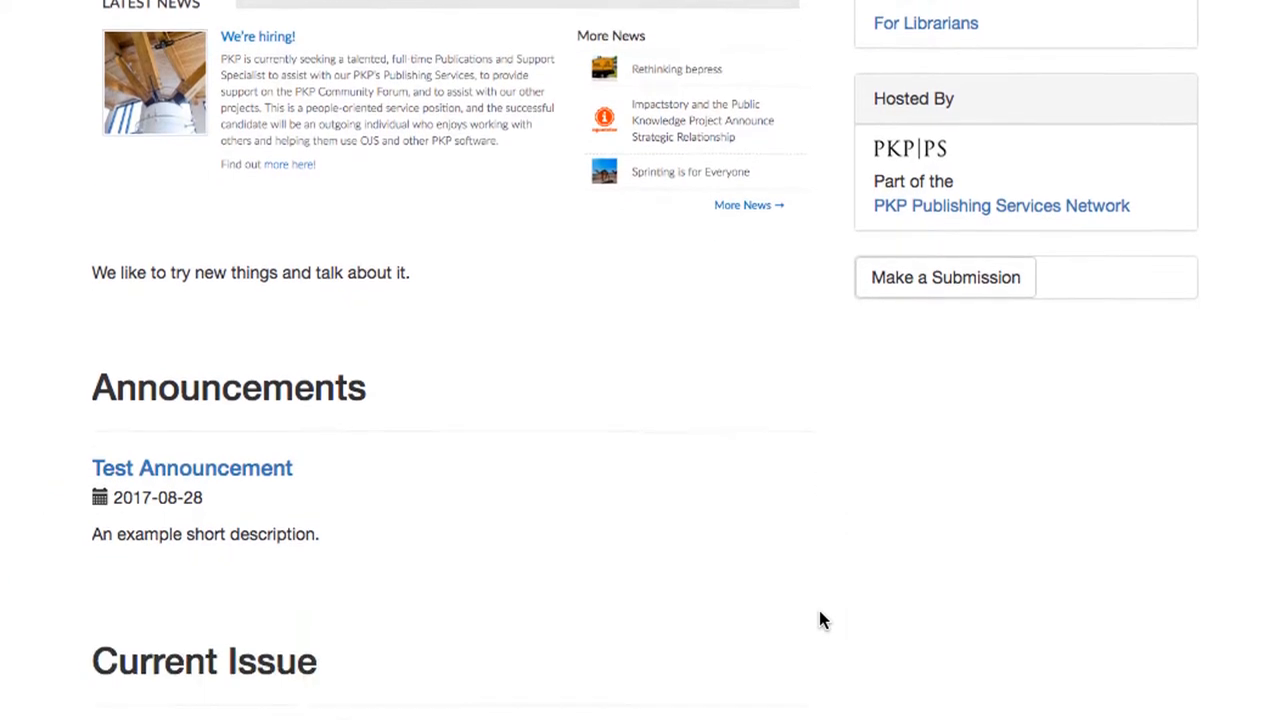
{"action": "scroll", "scroll_direction": "down", "scroll_amount": 3}
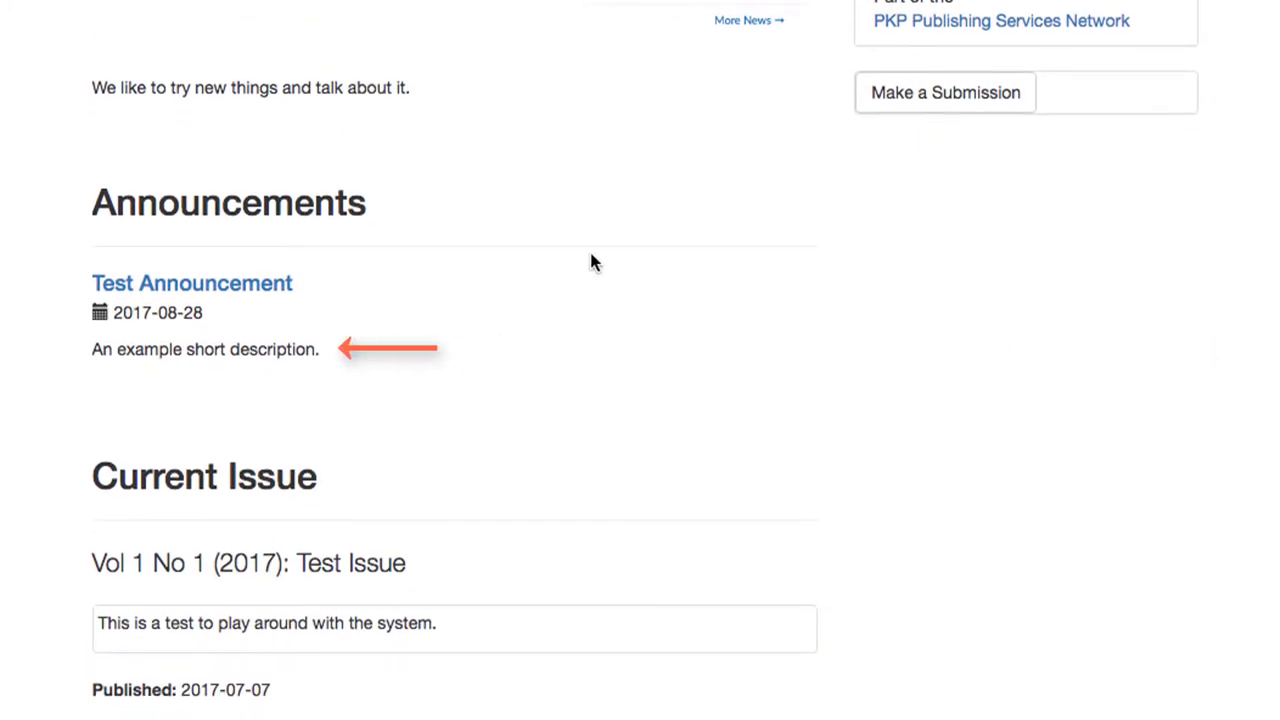
{"action": "mouse_move", "coordinate": [73, 369]}
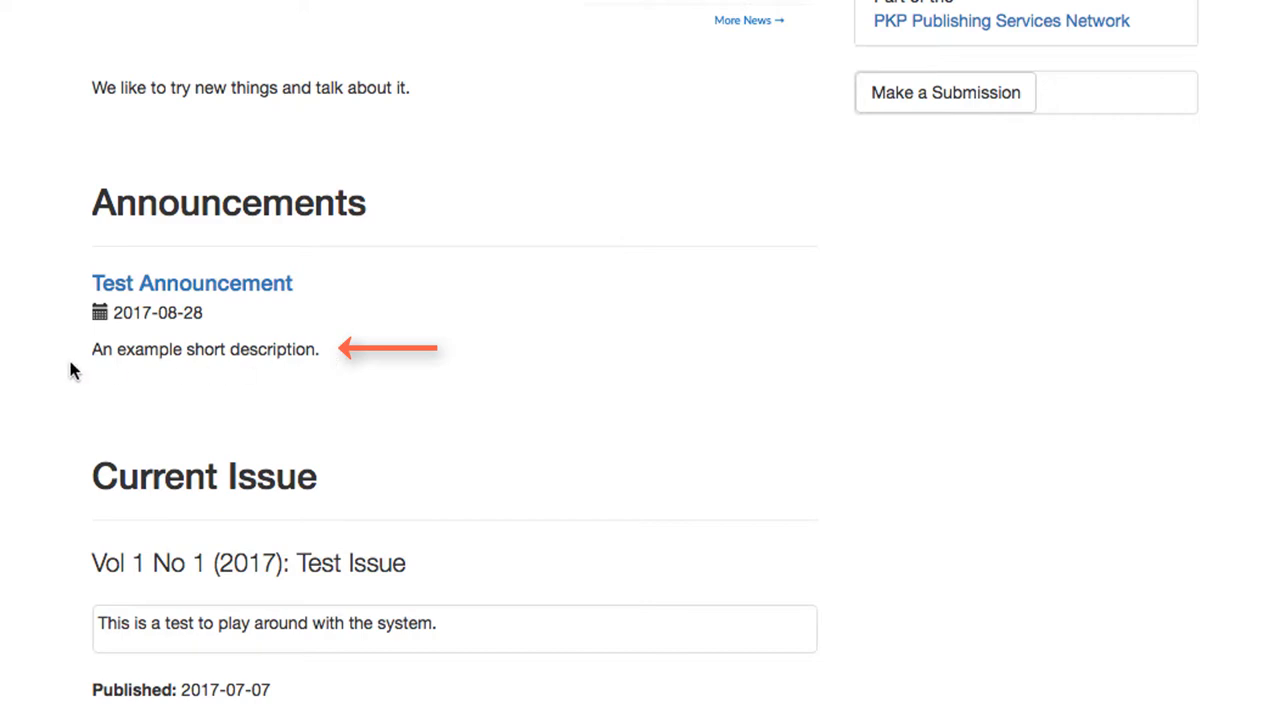
{"action": "mouse_move", "coordinate": [275, 312]}
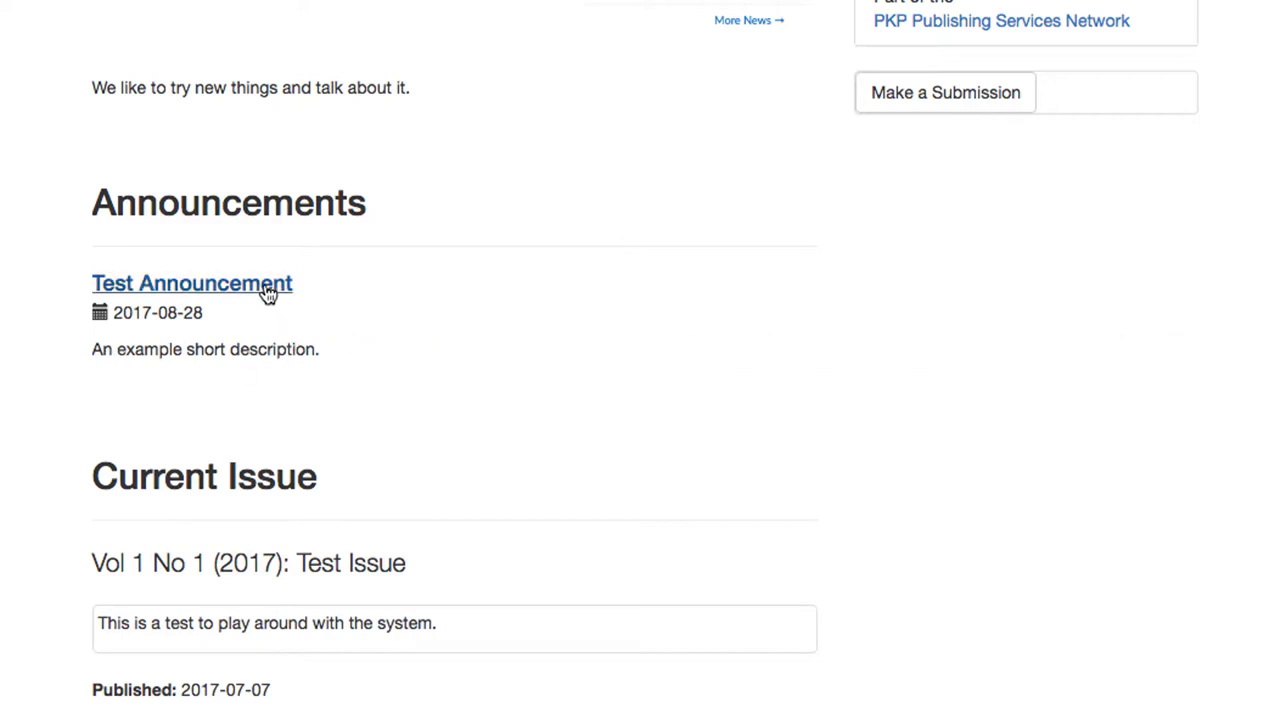
{"action": "left_click", "coordinate": [192, 283]}
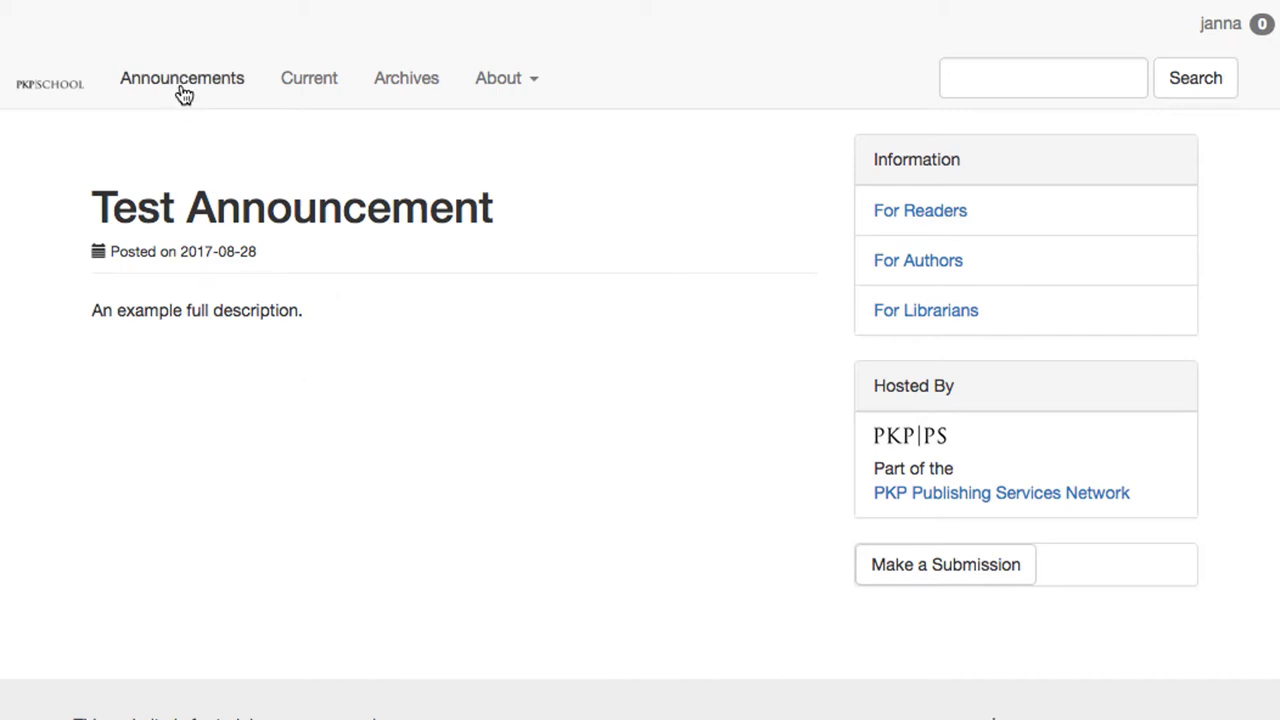
{"action": "left_click", "coordinate": [182, 78]}
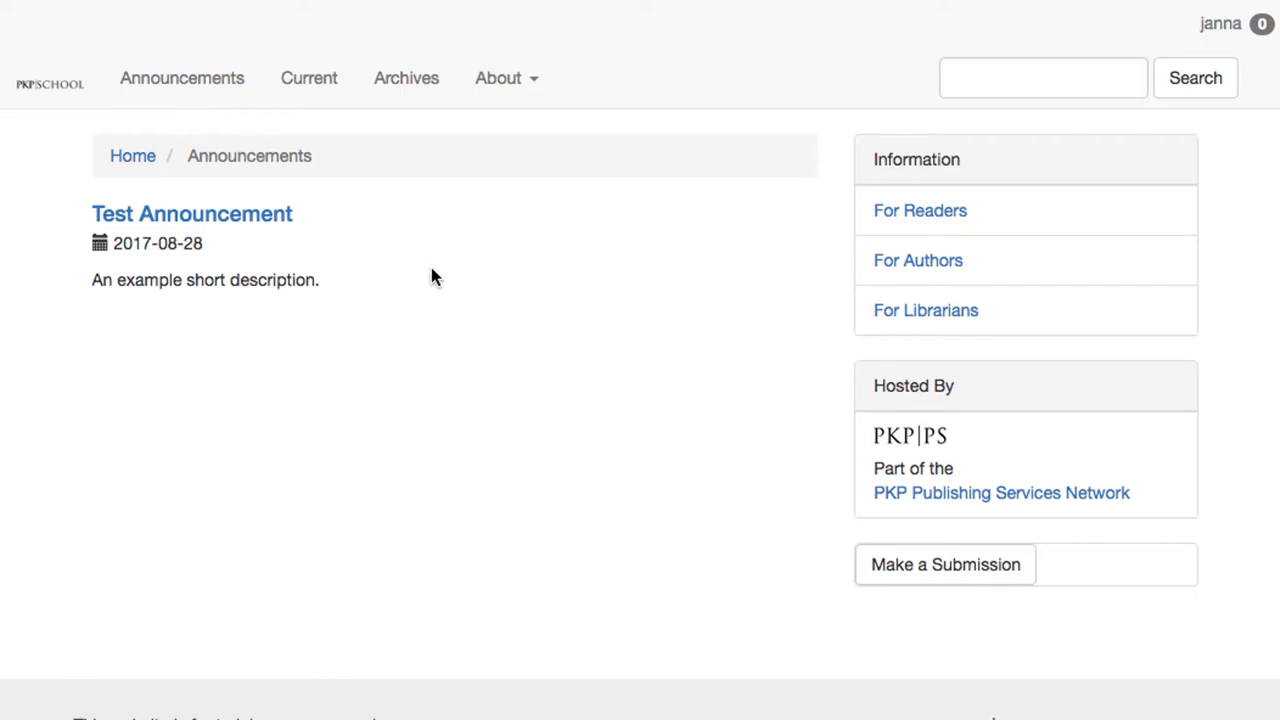
{"action": "mouse_move", "coordinate": [363, 260]}
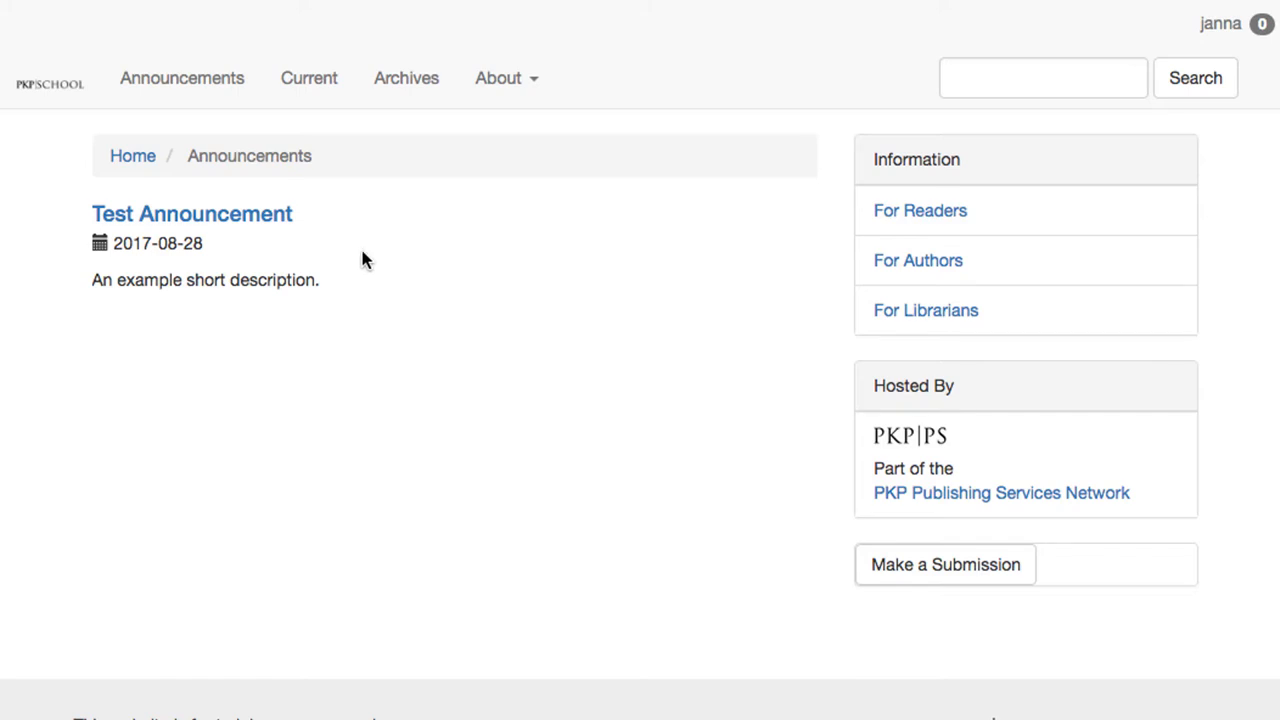
{"action": "mouse_move", "coordinate": [257, 222]}
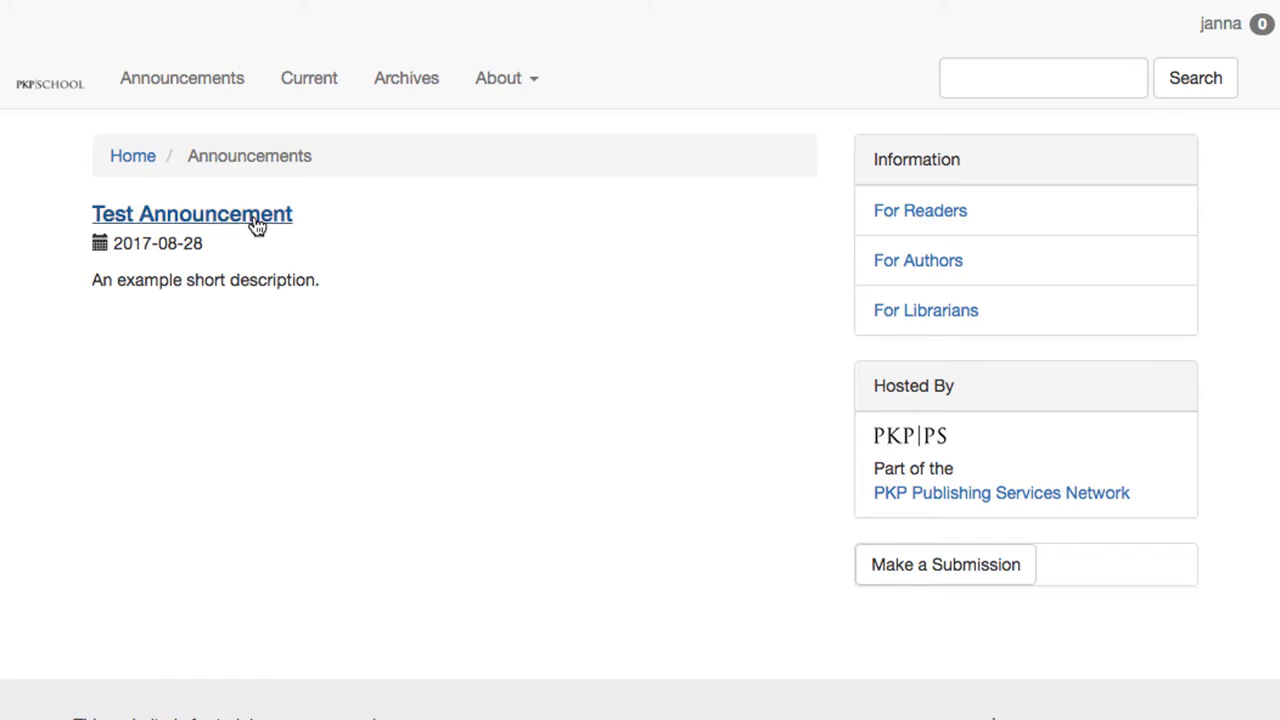
{"action": "left_click", "coordinate": [191, 213]}
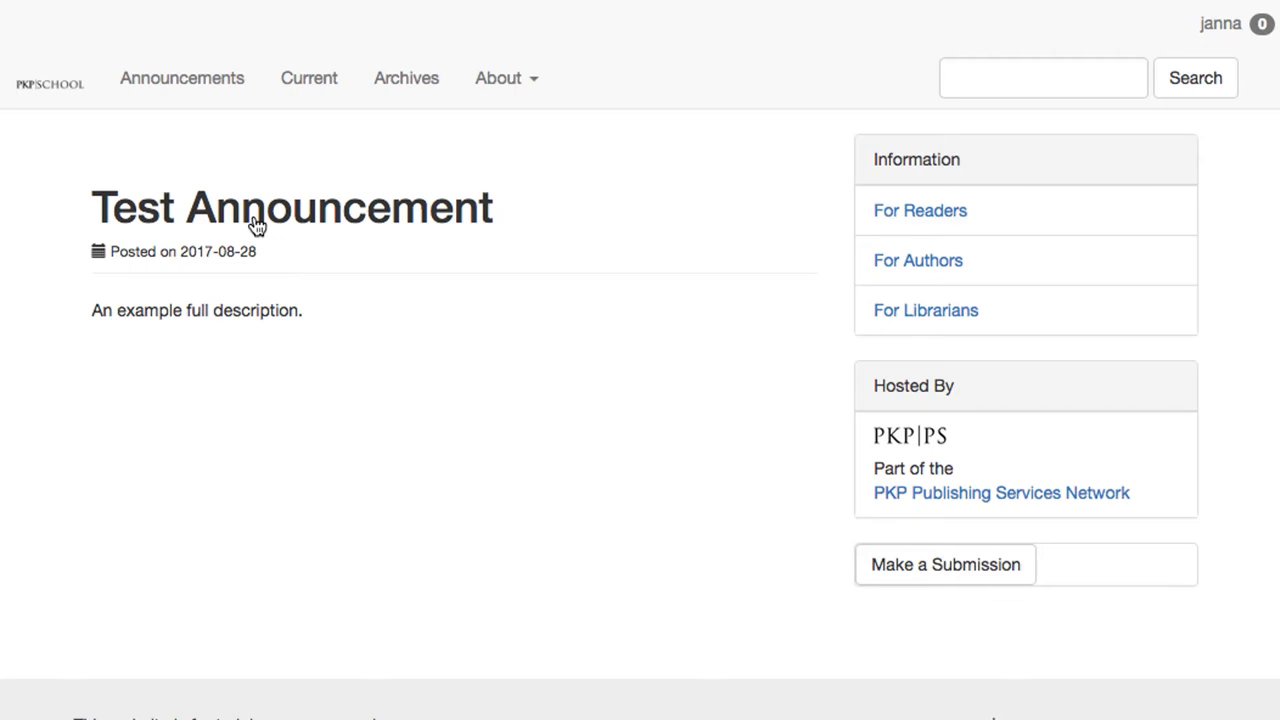
{"action": "mouse_move", "coordinate": [590, 444]}
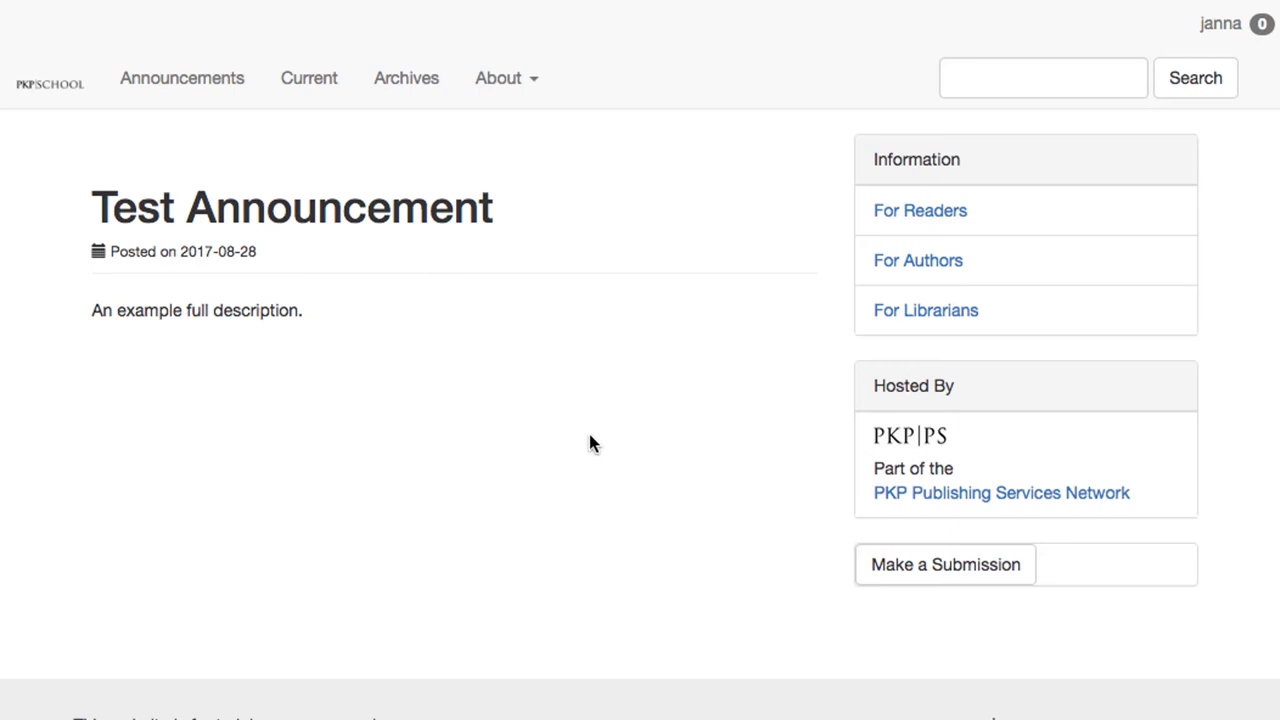